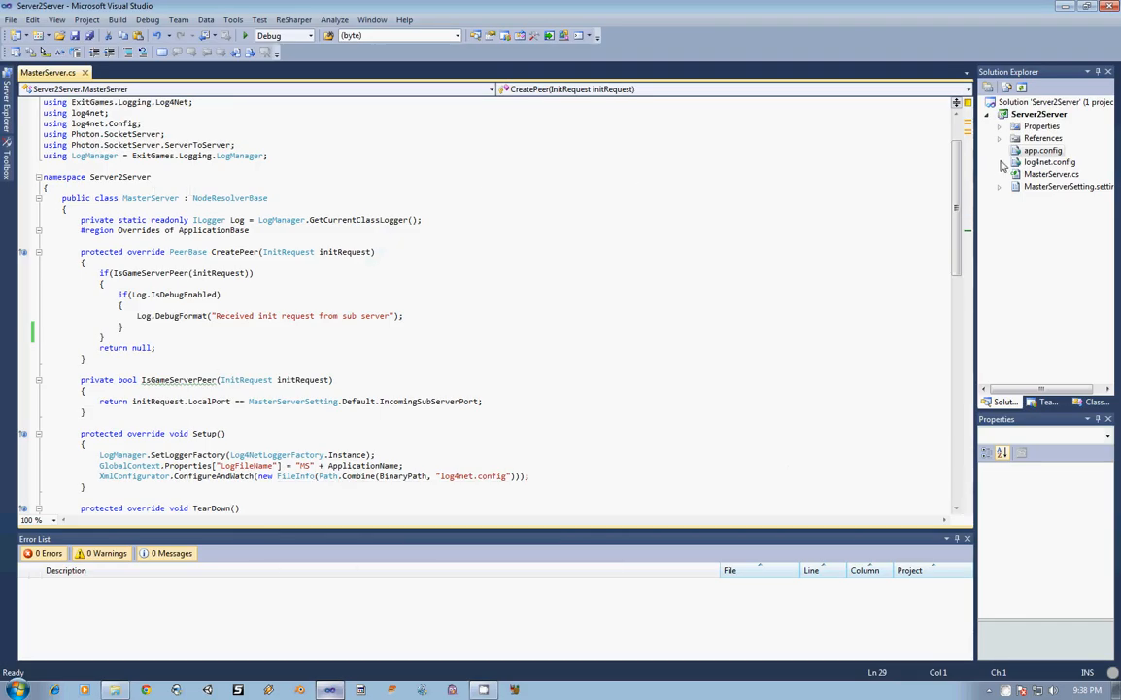
Add a new class file named IncomingSubServerPeer to the Server2Server project
right_click(1038, 113)
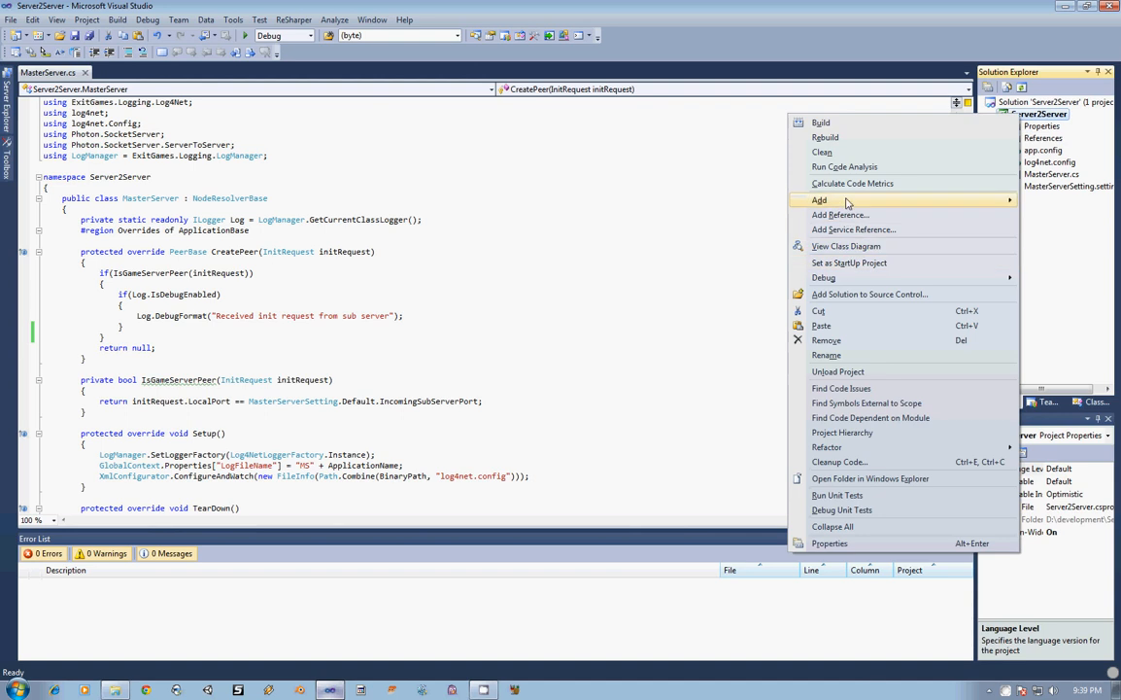
click(840, 214)
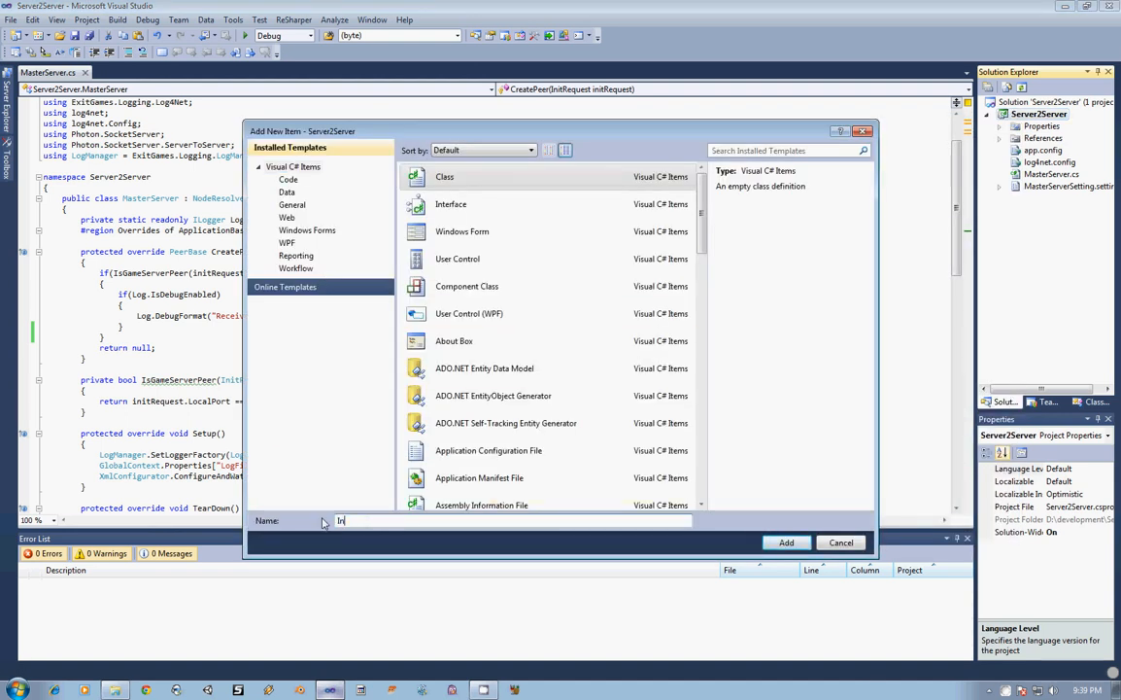
text(IncomingSubSer)
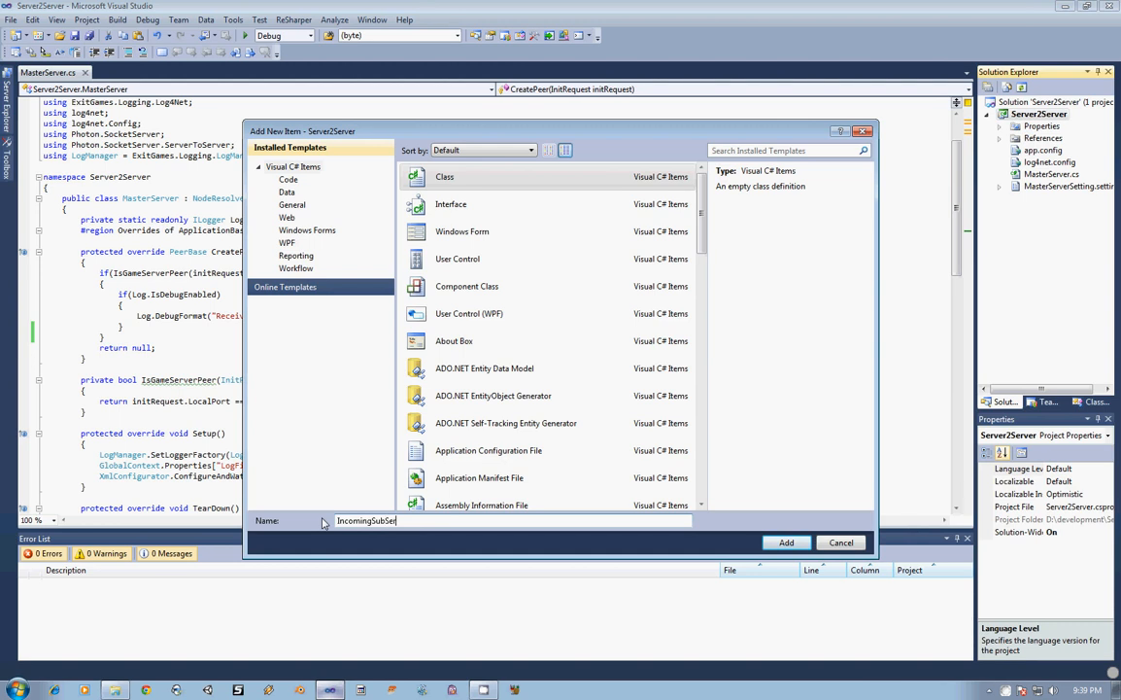
click(785, 543)
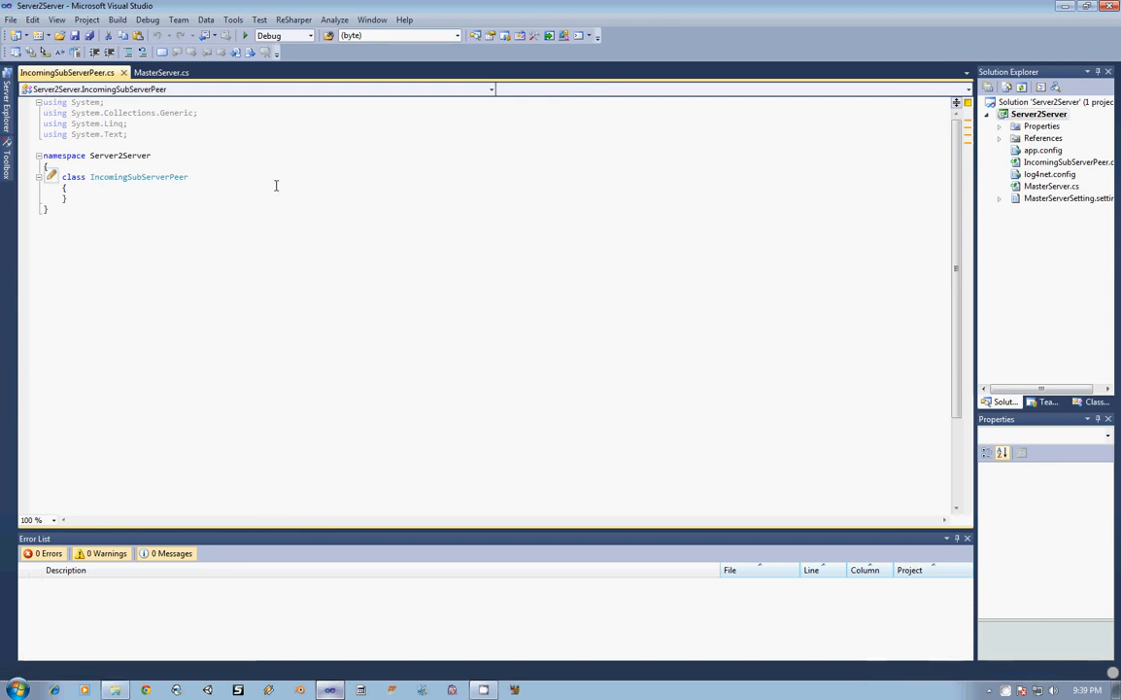
Make IncomingSubServerPeer derive from ServerPeerBase
click(191, 177)
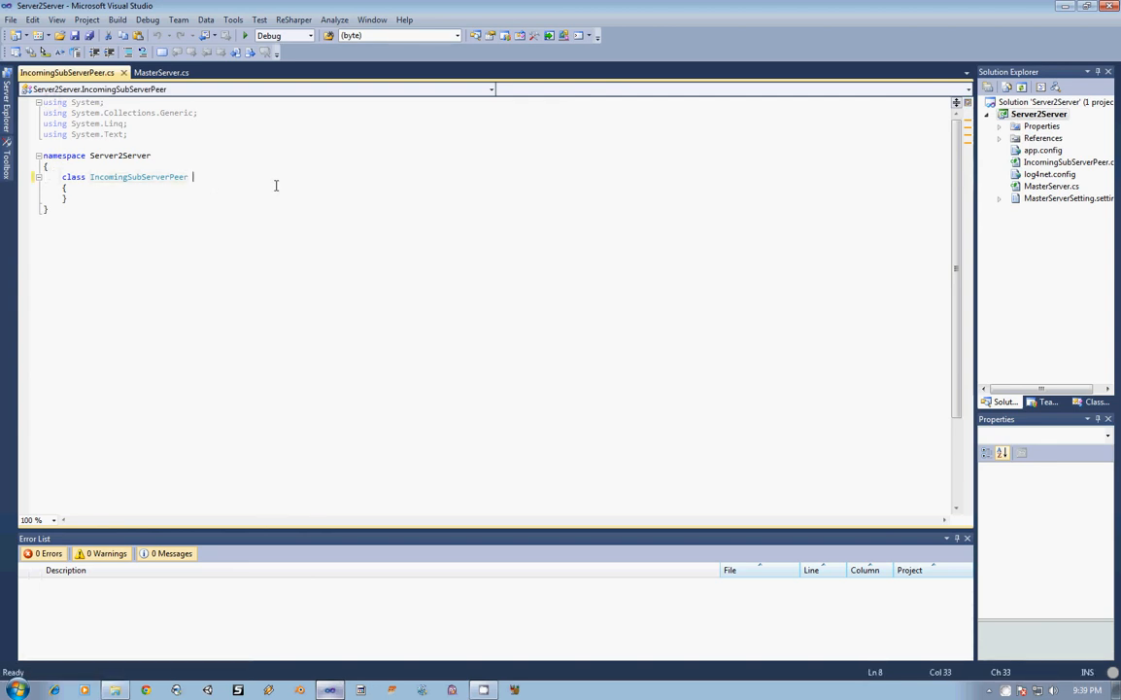
text(: ServerPeer)
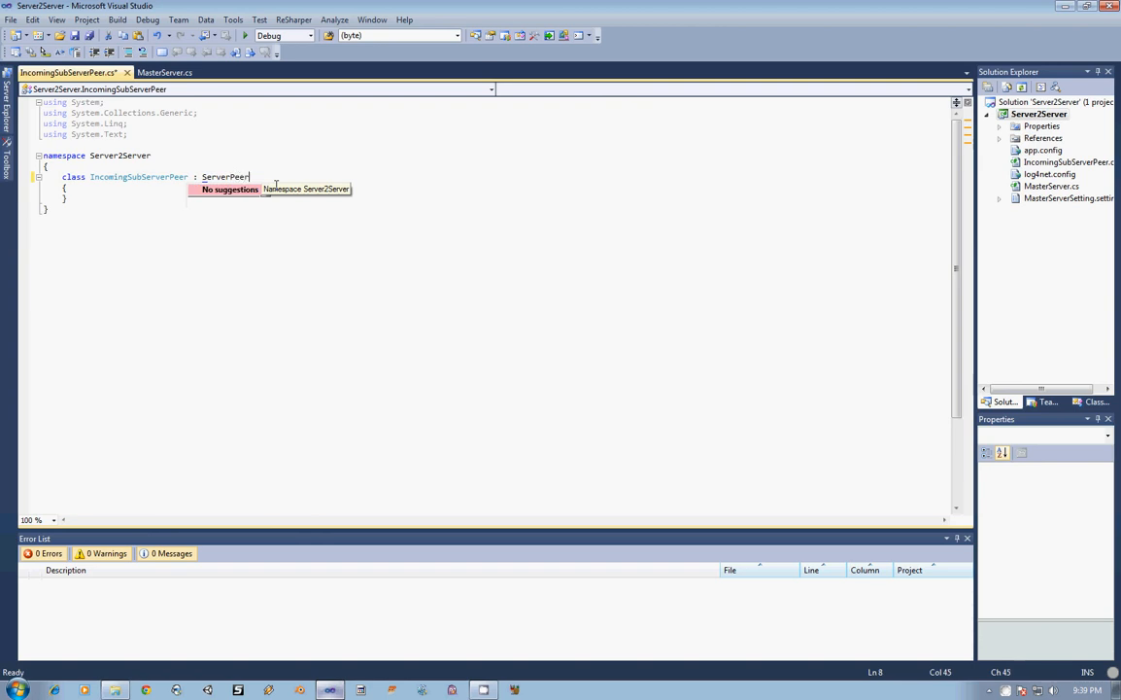
text(Base)
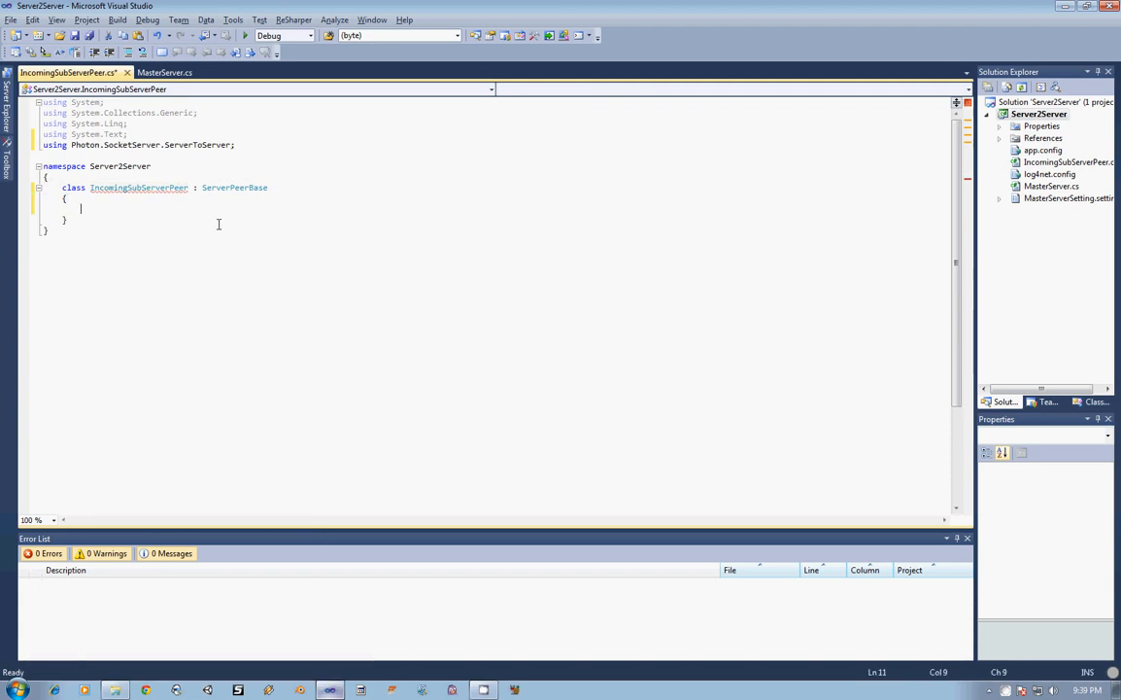
Add a public constructor taking InitRequest and MasterServer, calling base(request.Protocol, request.PhotonPeer)
text(pud)
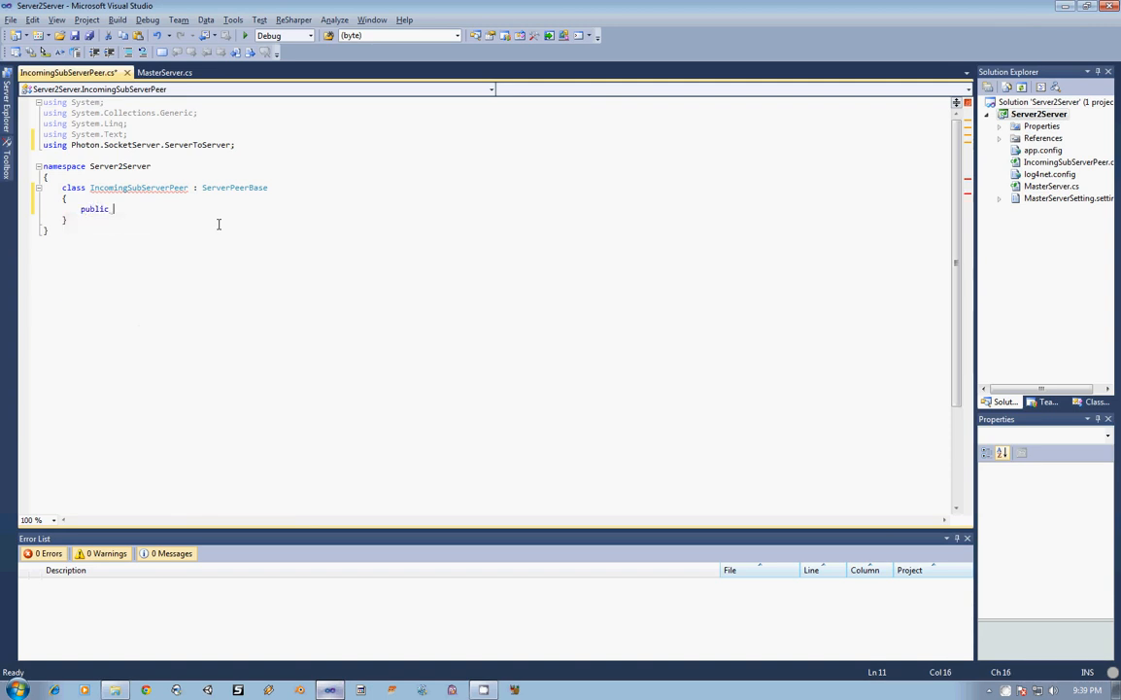
text(T)
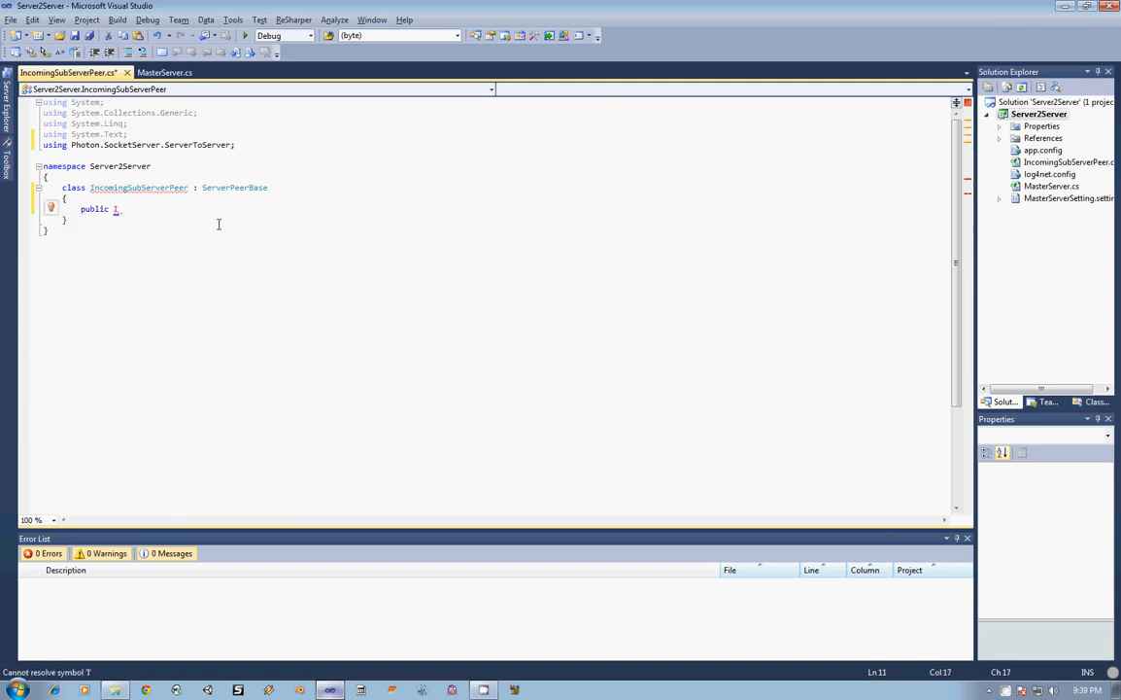
text(ncomingSubServerPeer()
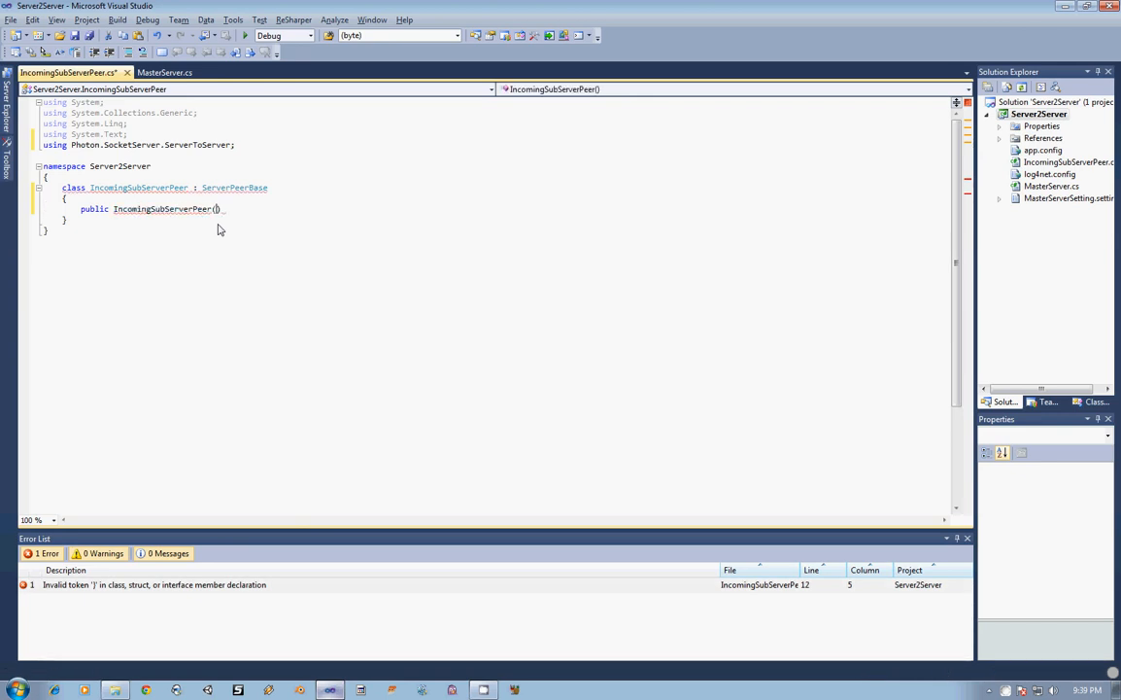
text(InitRequest request,)
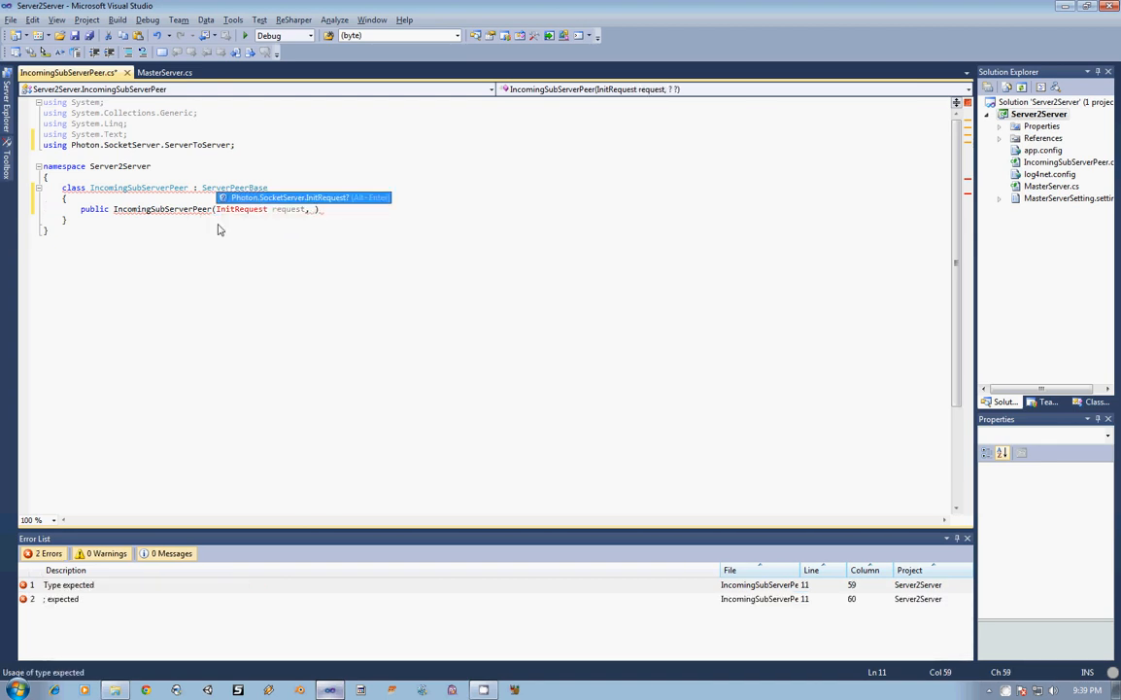
text(MasterServer server)
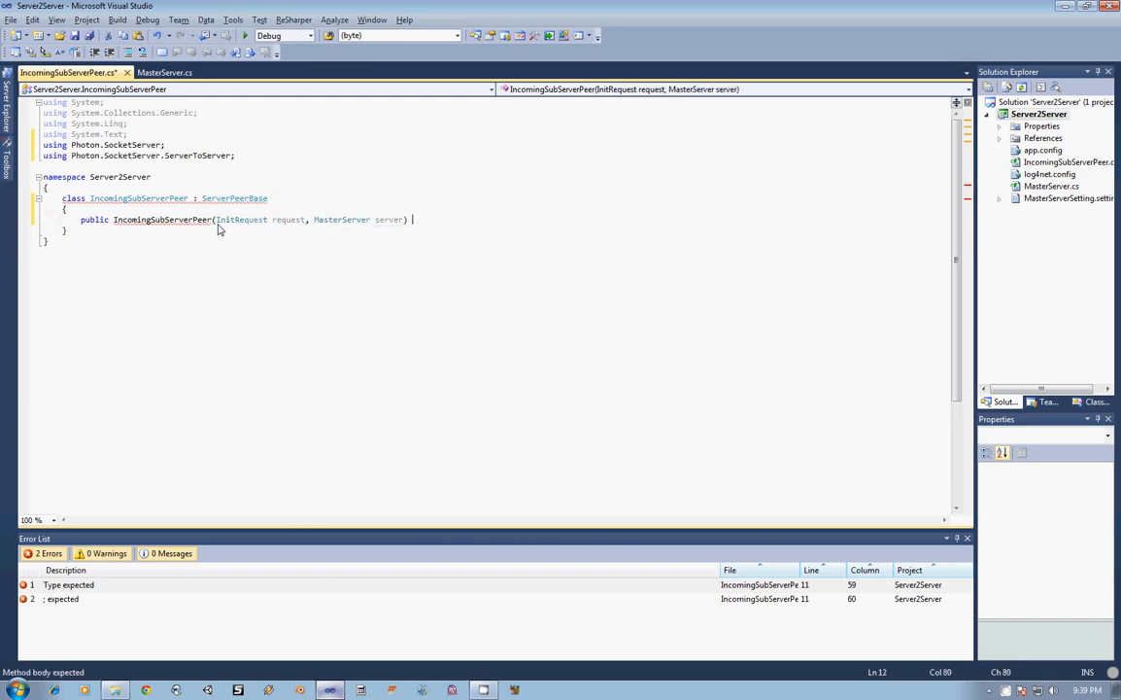
text(: ba)
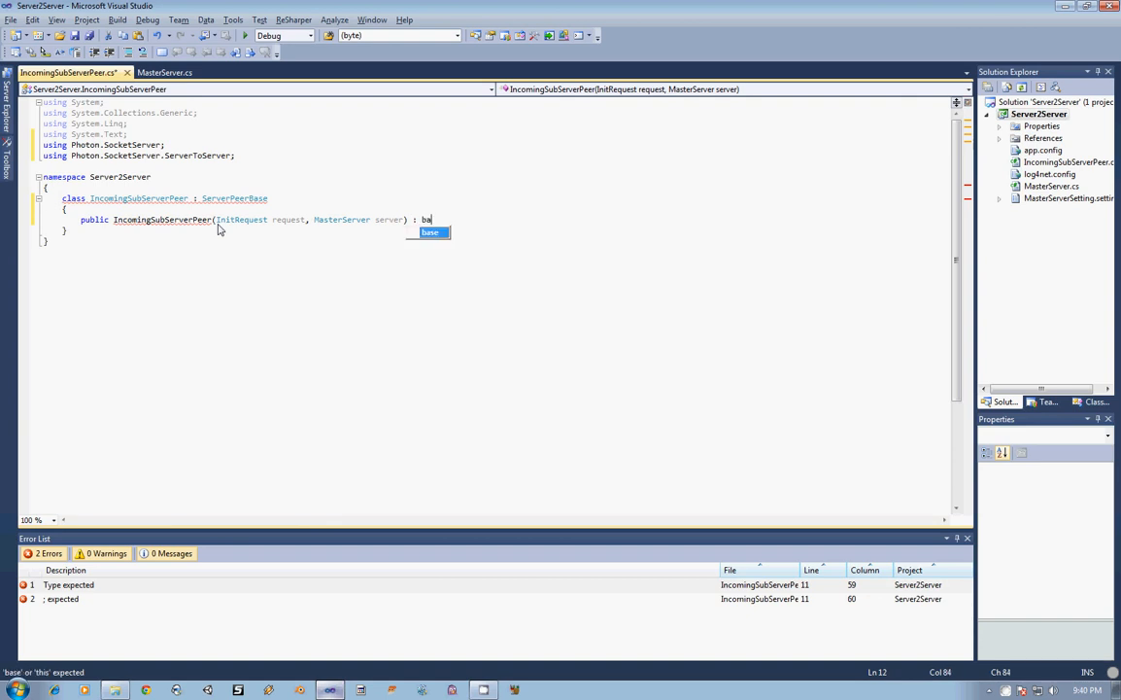
text(se)
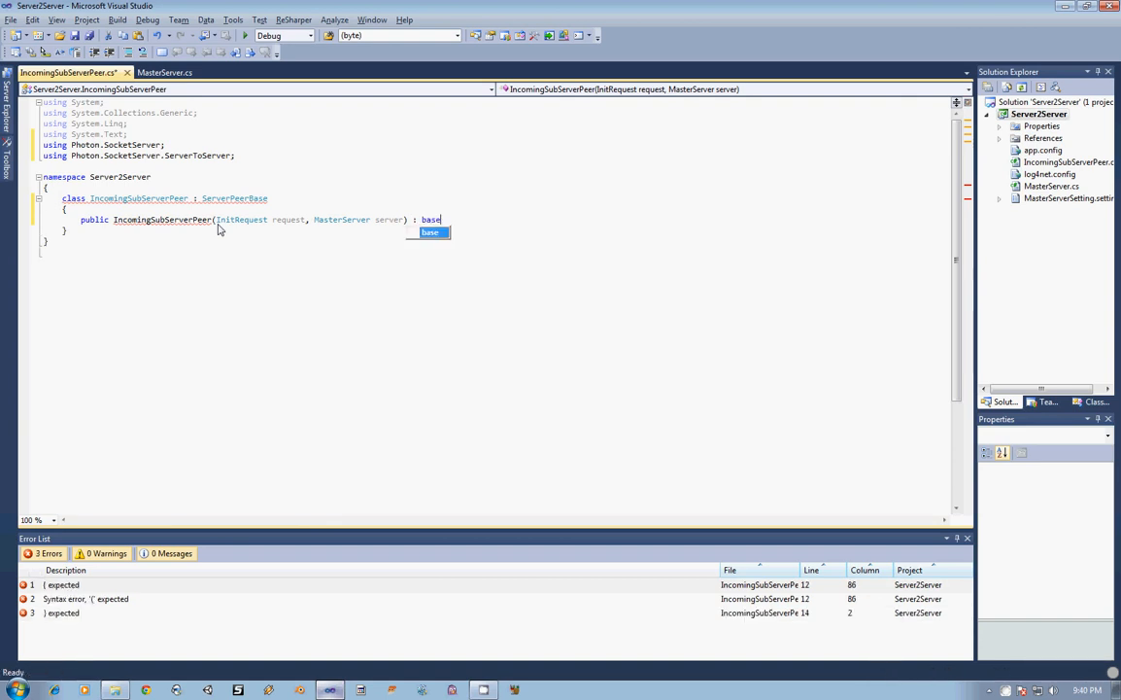
text(()
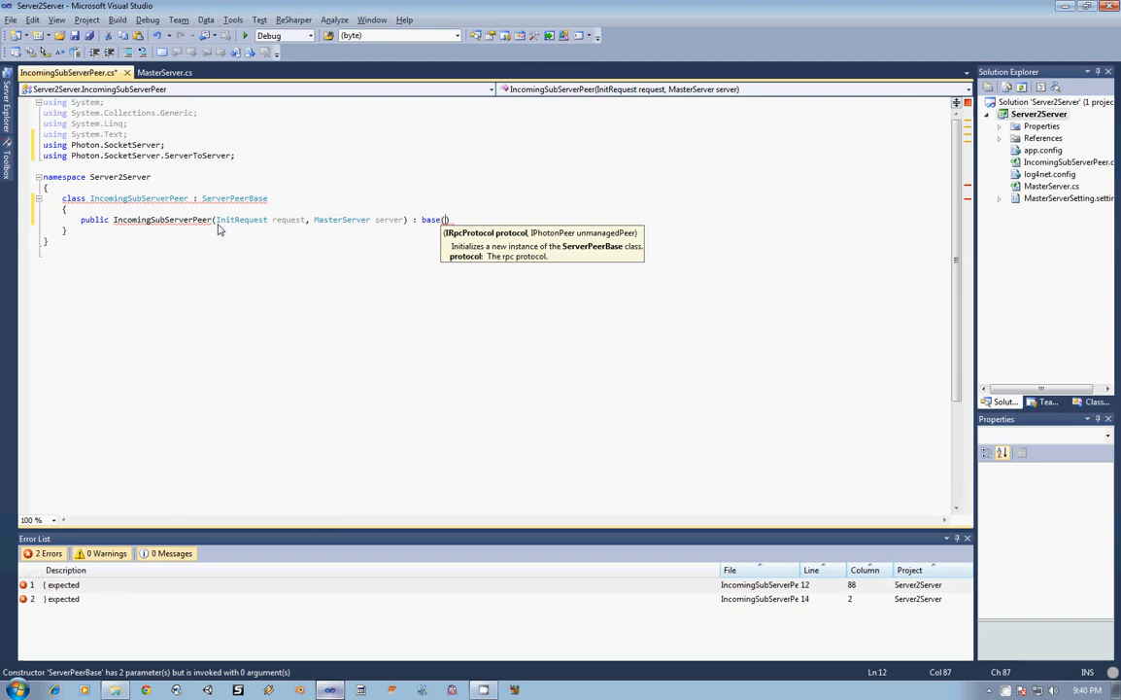
text(request.Protocol)
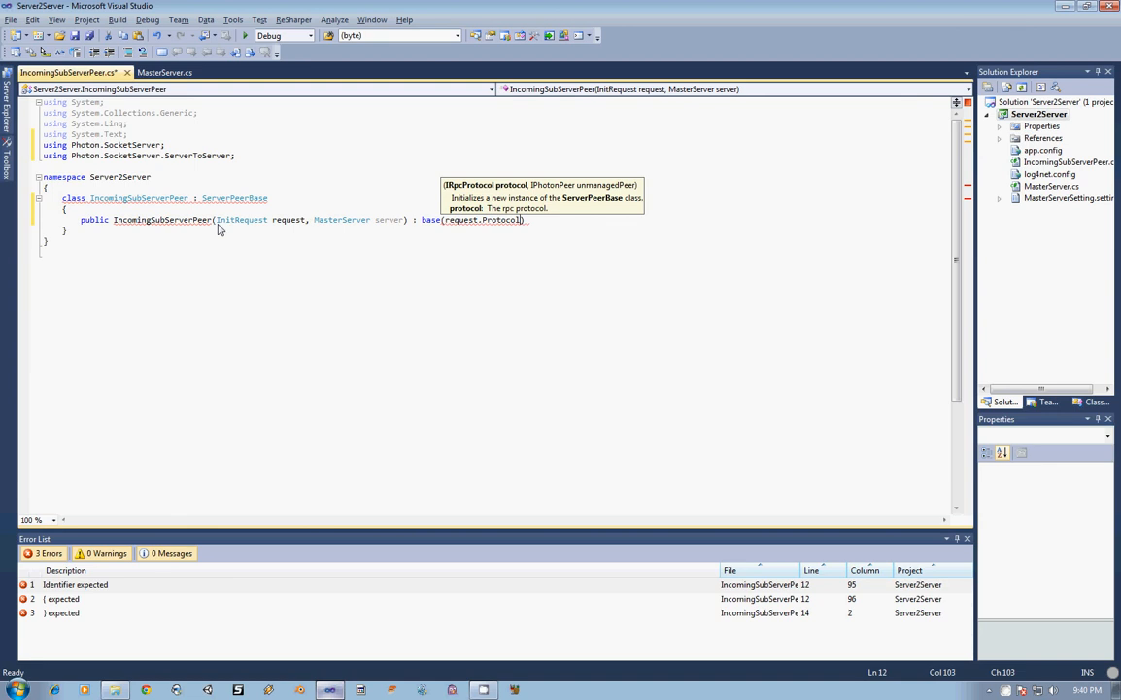
text(, request)
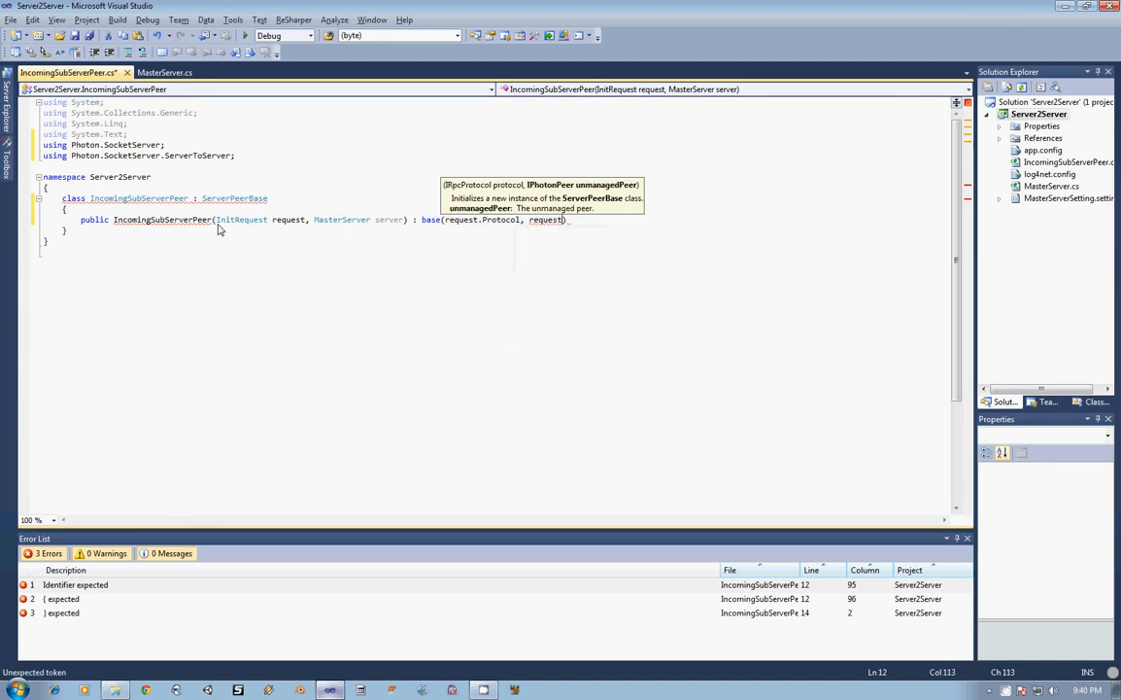
text(.PhotonPeer)
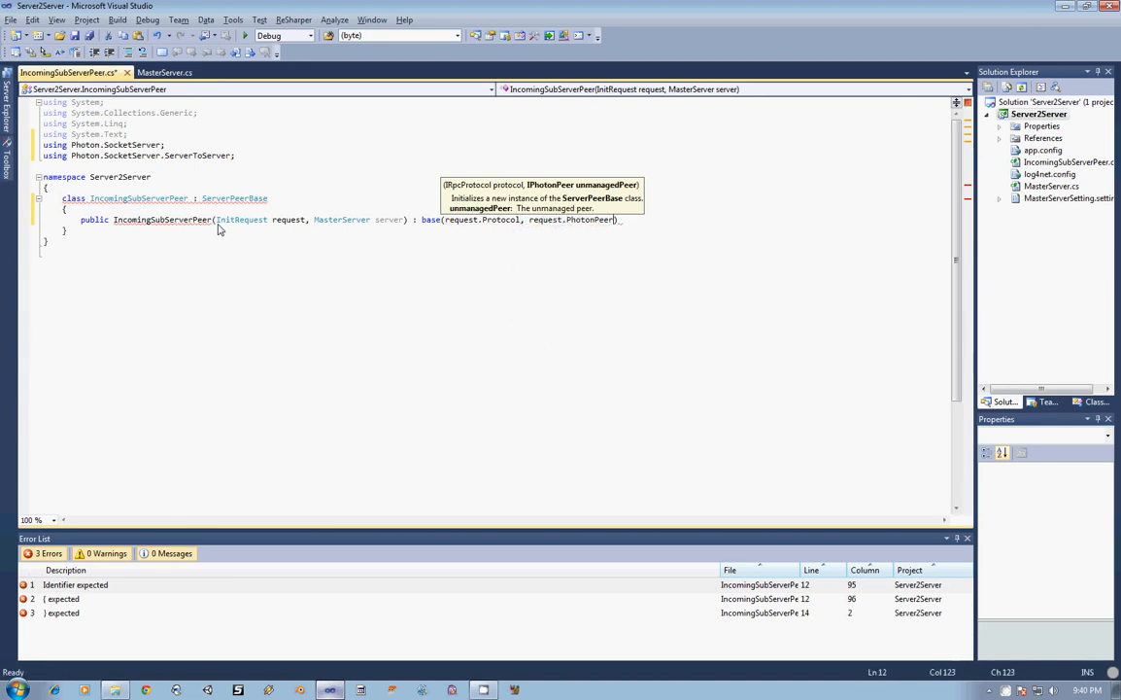
key(enter)
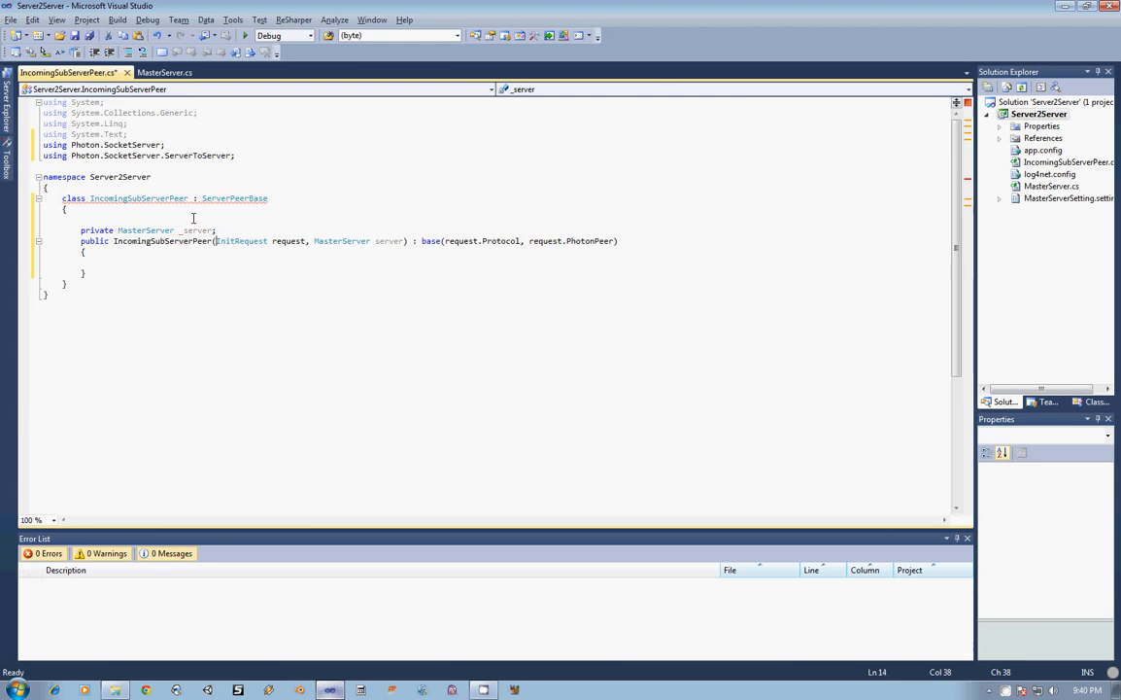
Declare MasterServer _server assigned in the constructor and a static readonly ILogger Log from LogManager.GetCurrentClassLogger()
text(_server.)
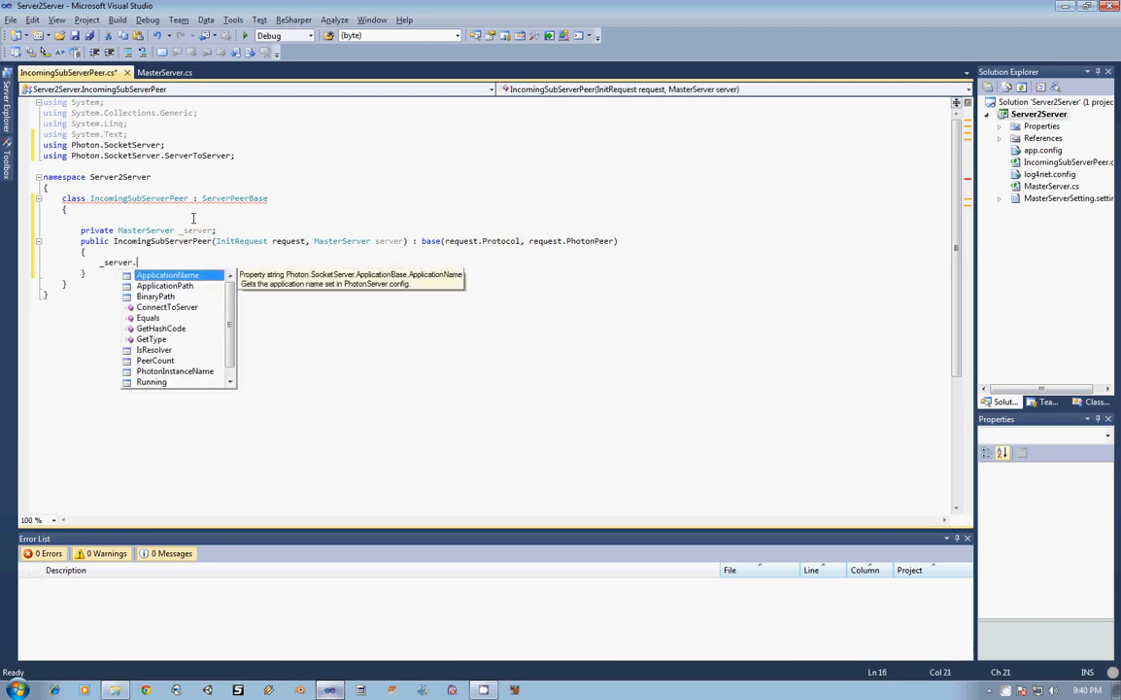
text(= server;)
text(private static readonly ILogger Log)
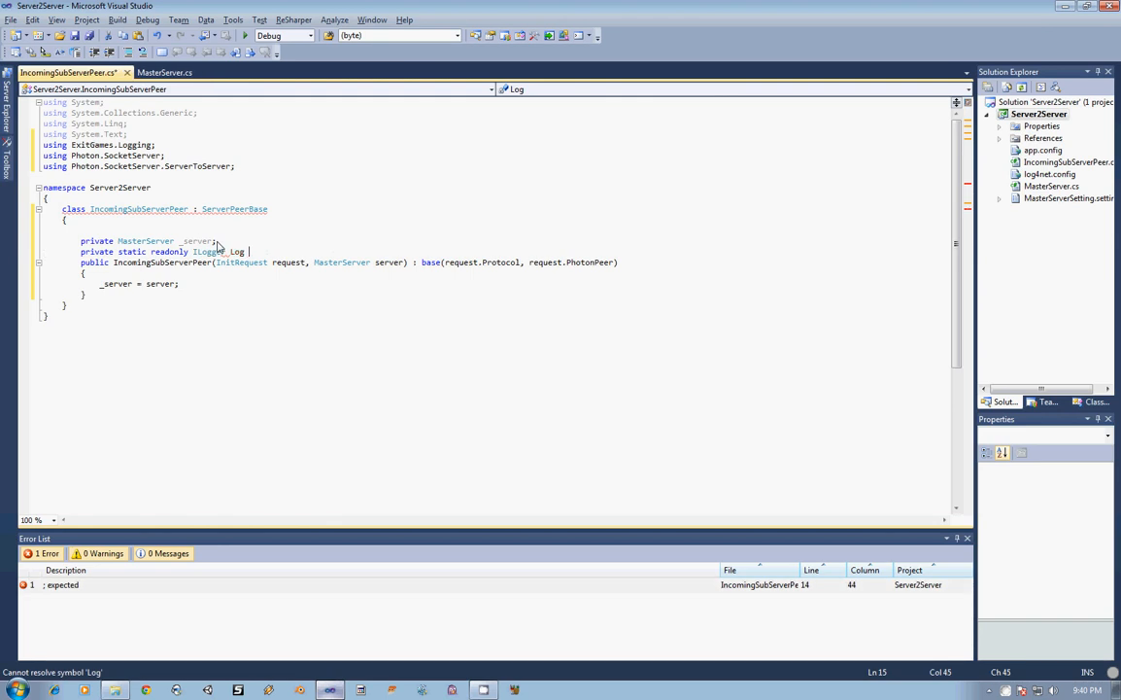
text(= LogManager.GetCurrentClassLogger();)
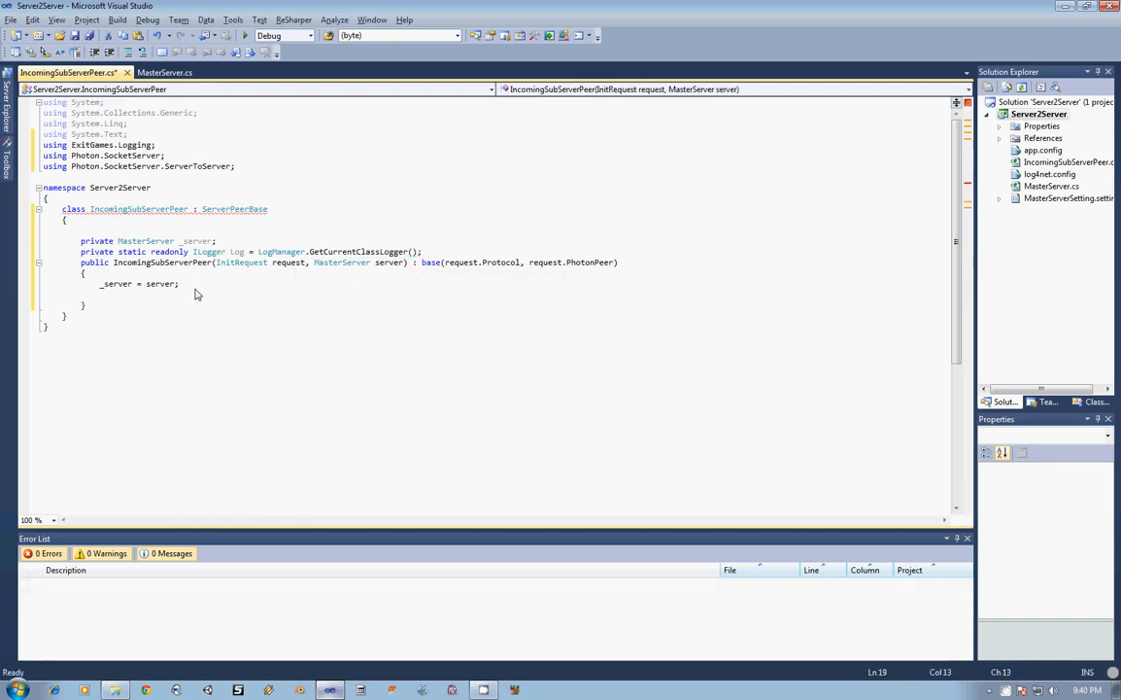
Write the debug-guarded Log.DebugFormat call with message "SubServer connected from {0}:{1} - connection id: {2}"
text(if()
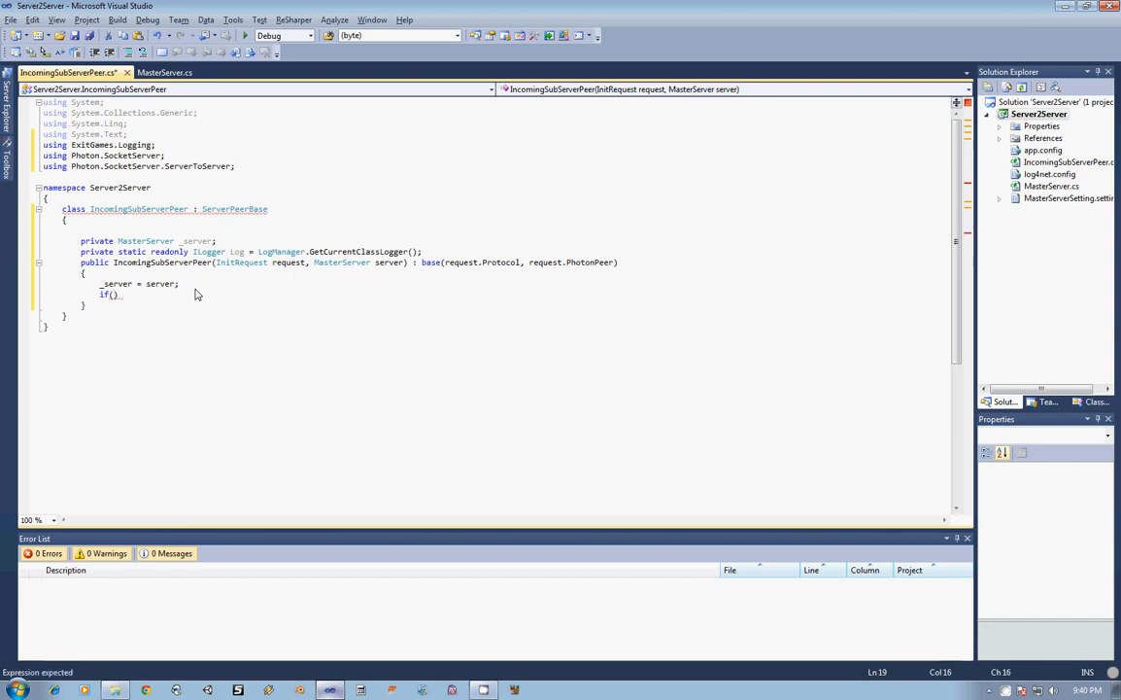
text(Log.IsDebugEnabled)
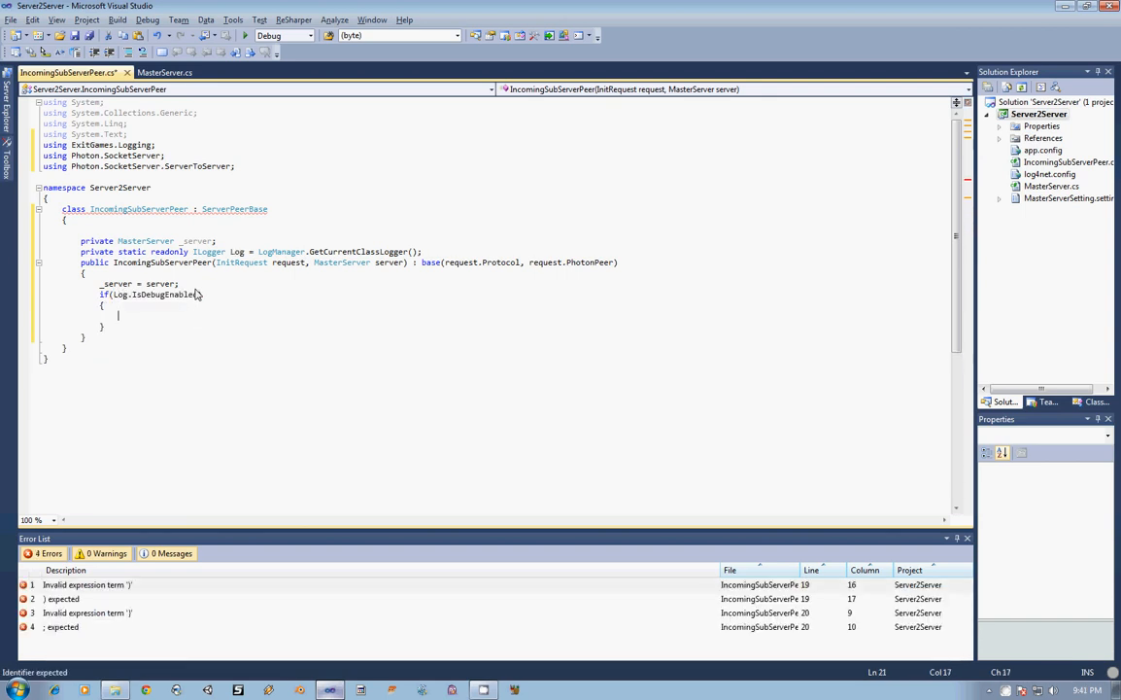
text(Log.DebugFormat();)
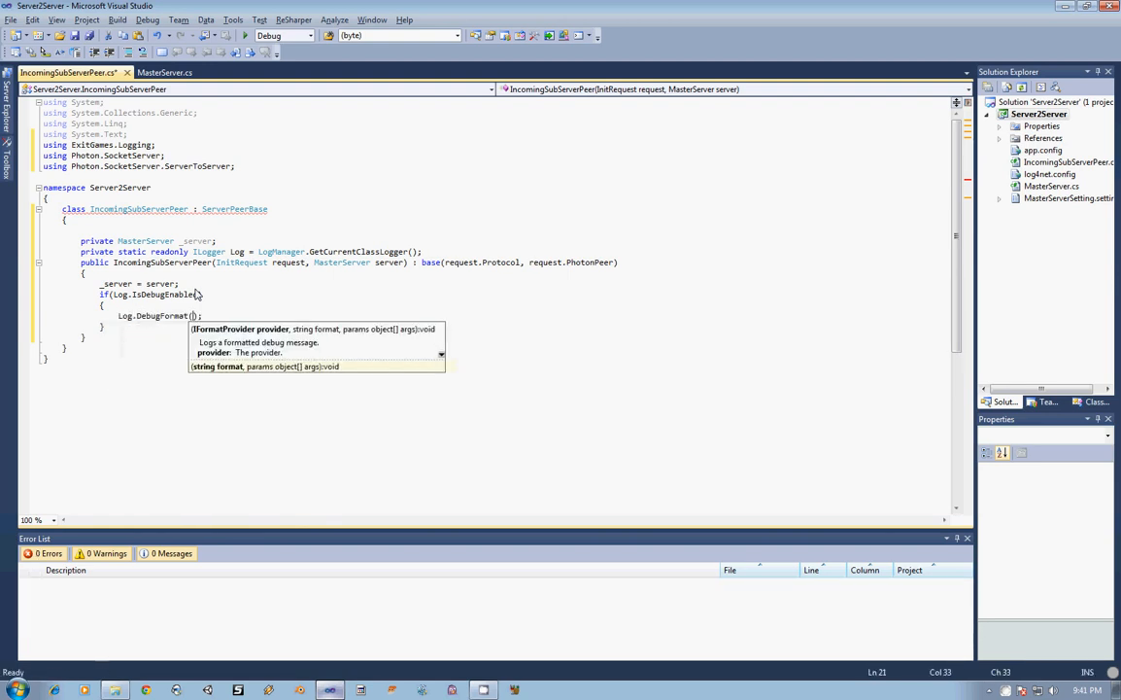
text("SubServer connected f)
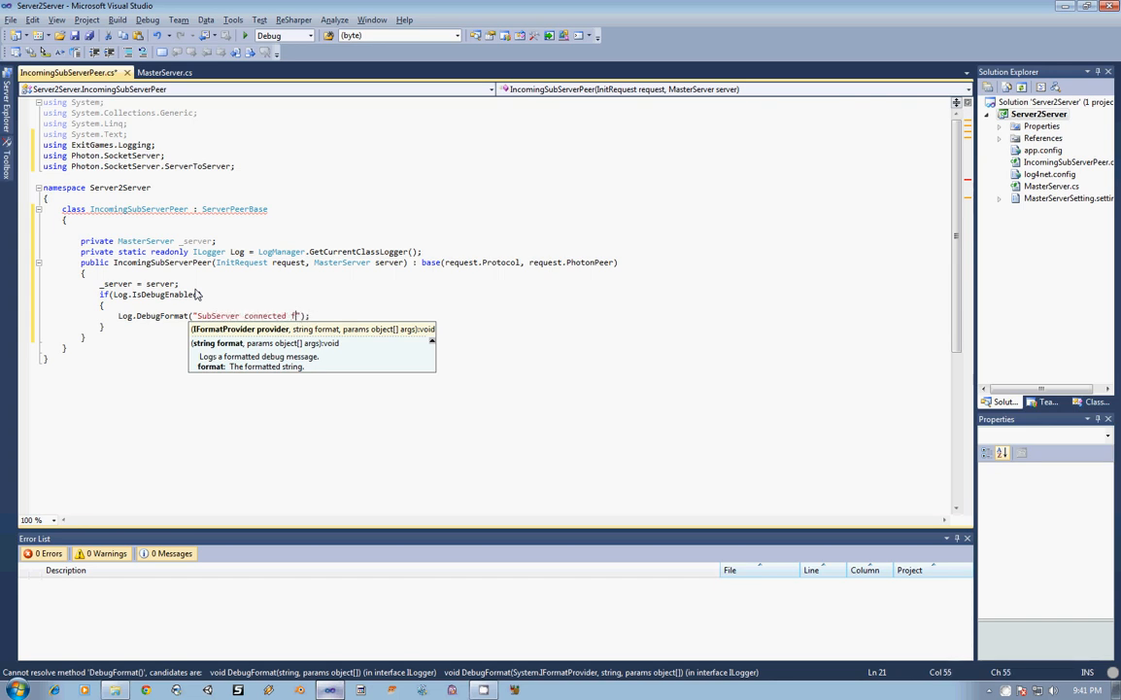
text(rom {0})
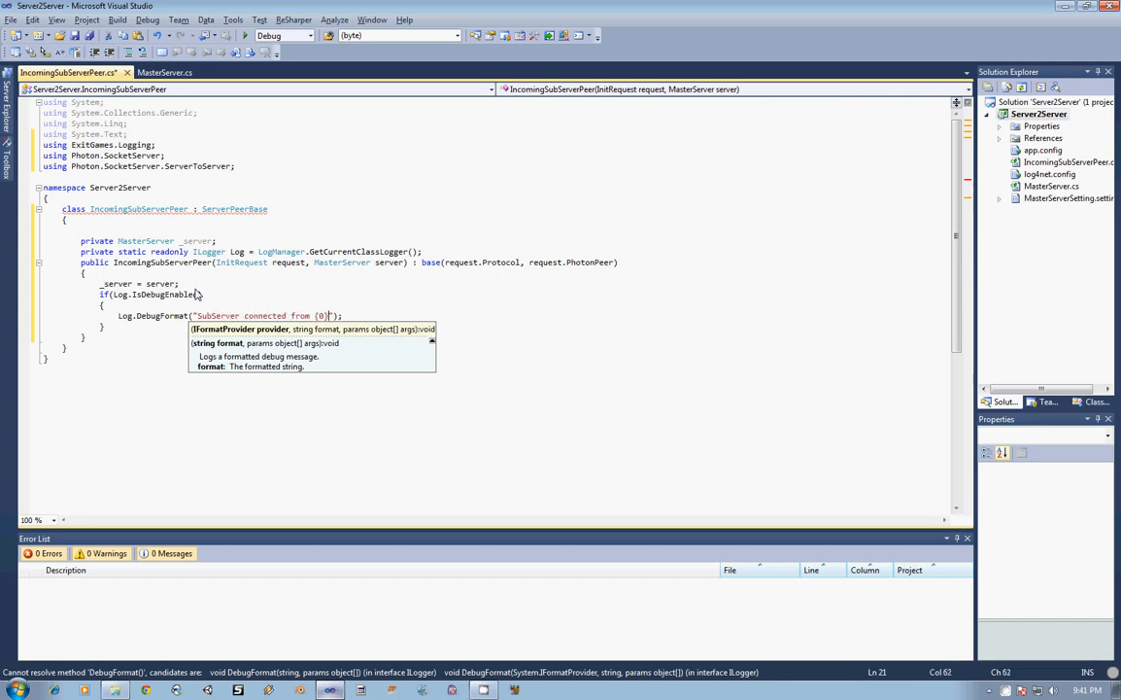
text(:{1})
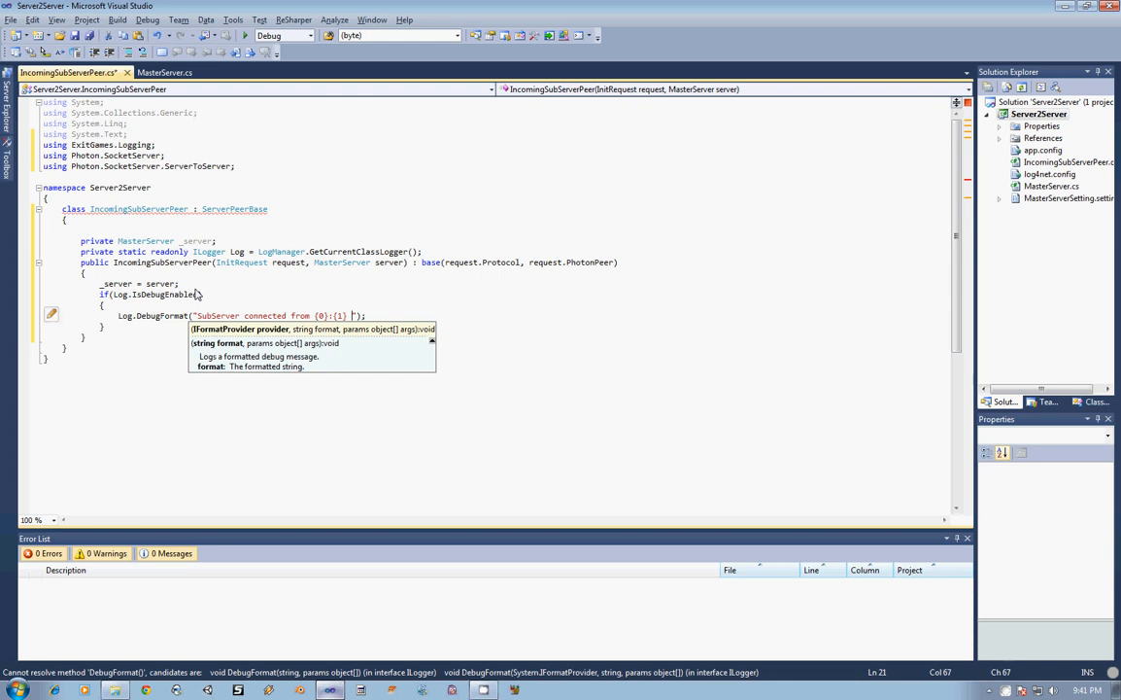
text(- server id)
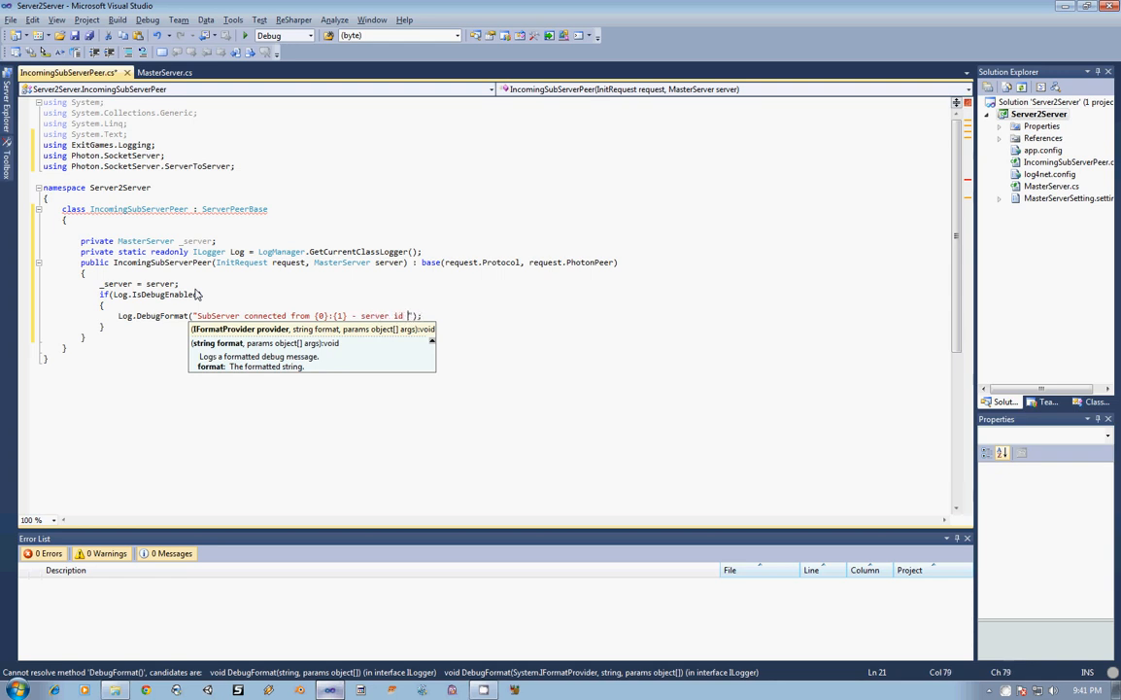
text(;)
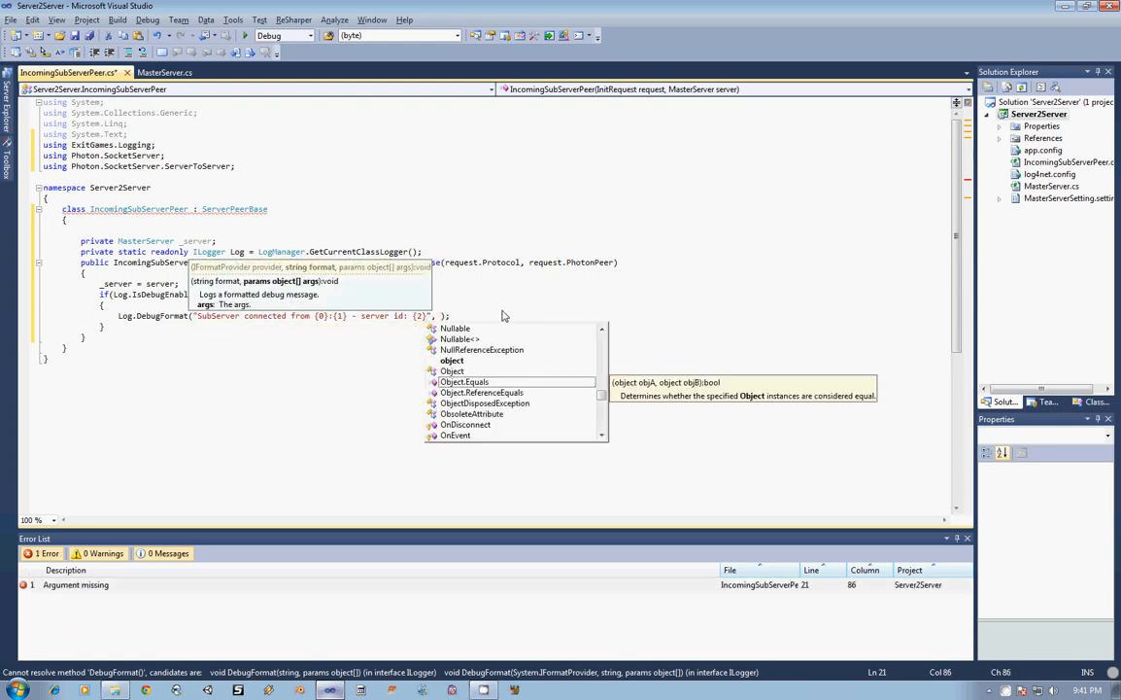
Pass RemoteIP, RemotePort and ConnectionId as format arguments and reword 'server id' to 'connection id'
text(RemoteIP,)
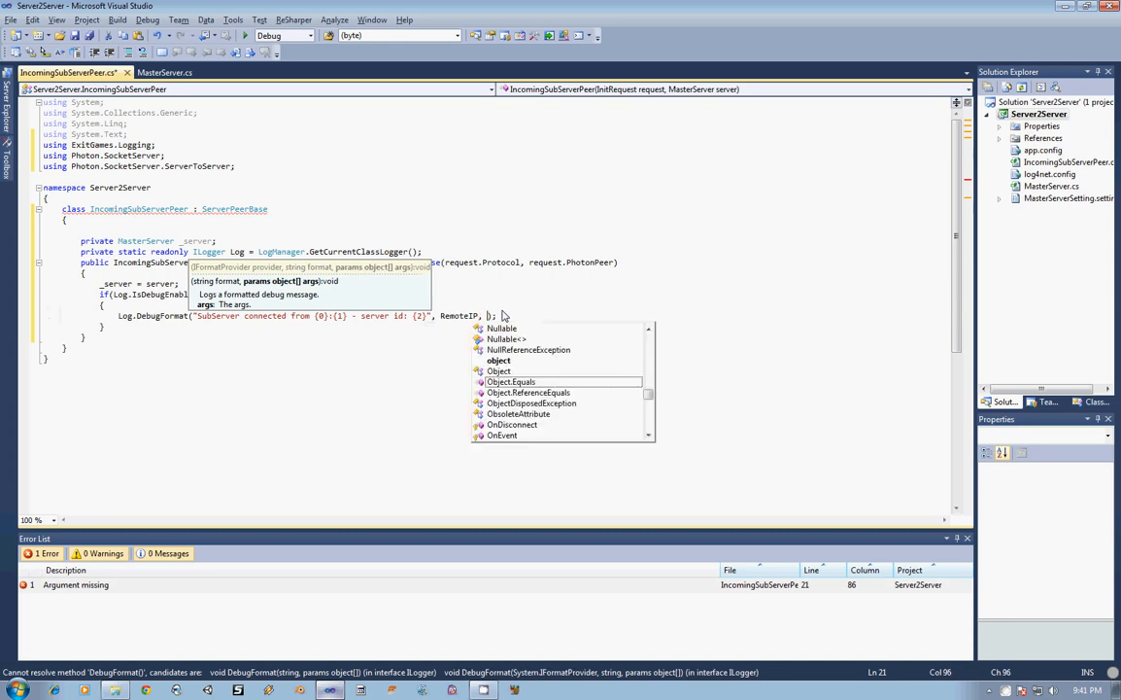
text(RemotePort,)
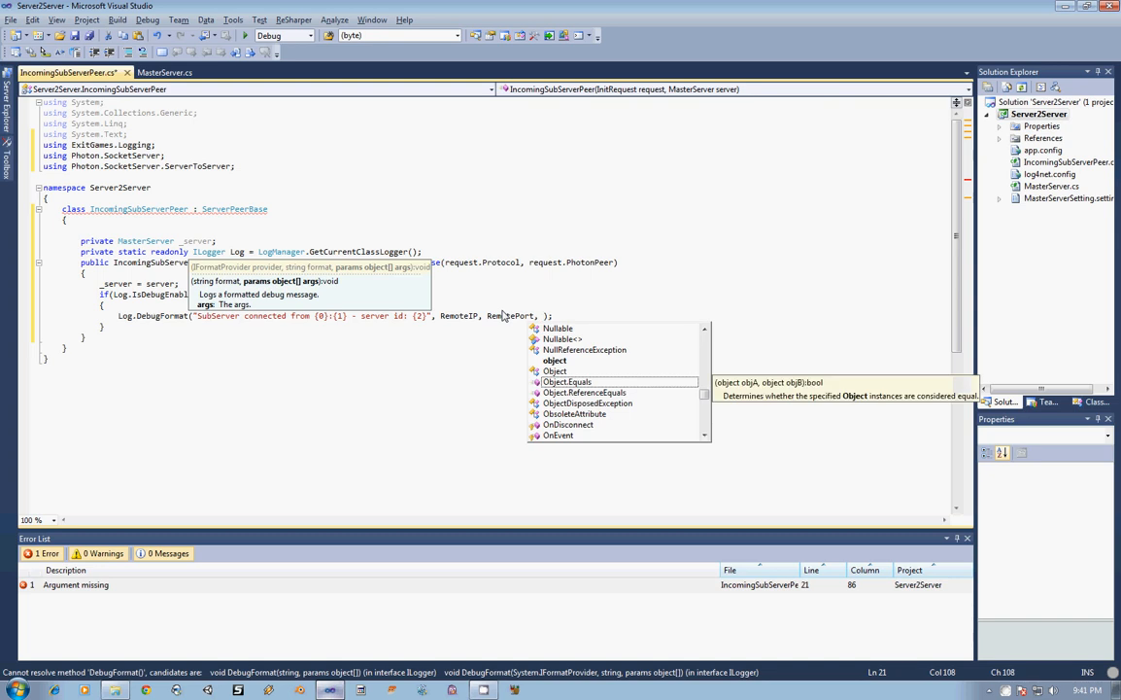
text(ConnectionId)
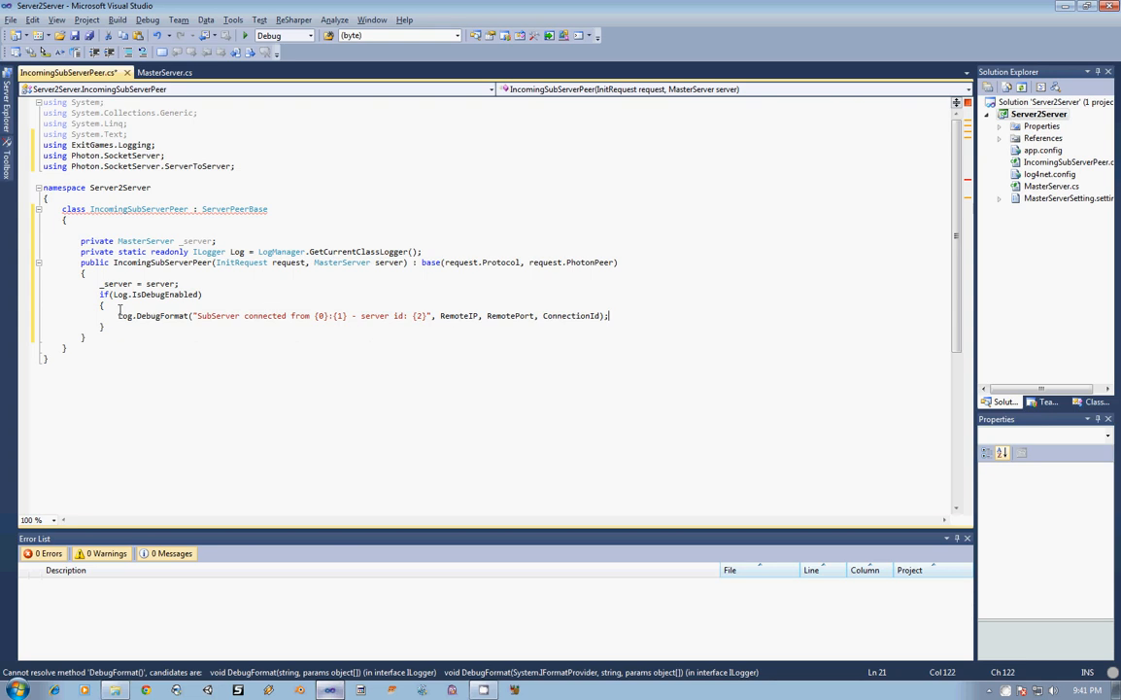
double_click(373, 314)
text(connection)
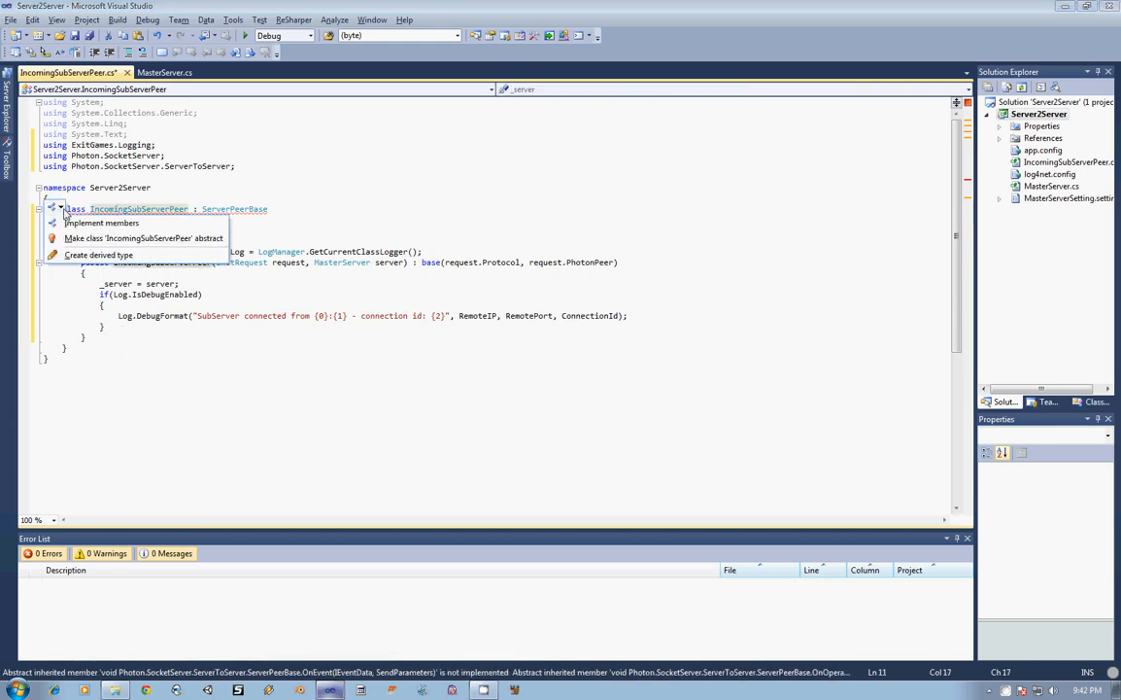
Generate override stubs for OnOperationRequest, OnDisconnect, OnEvent and OnOperationResponse via Implement members
click(101, 221)
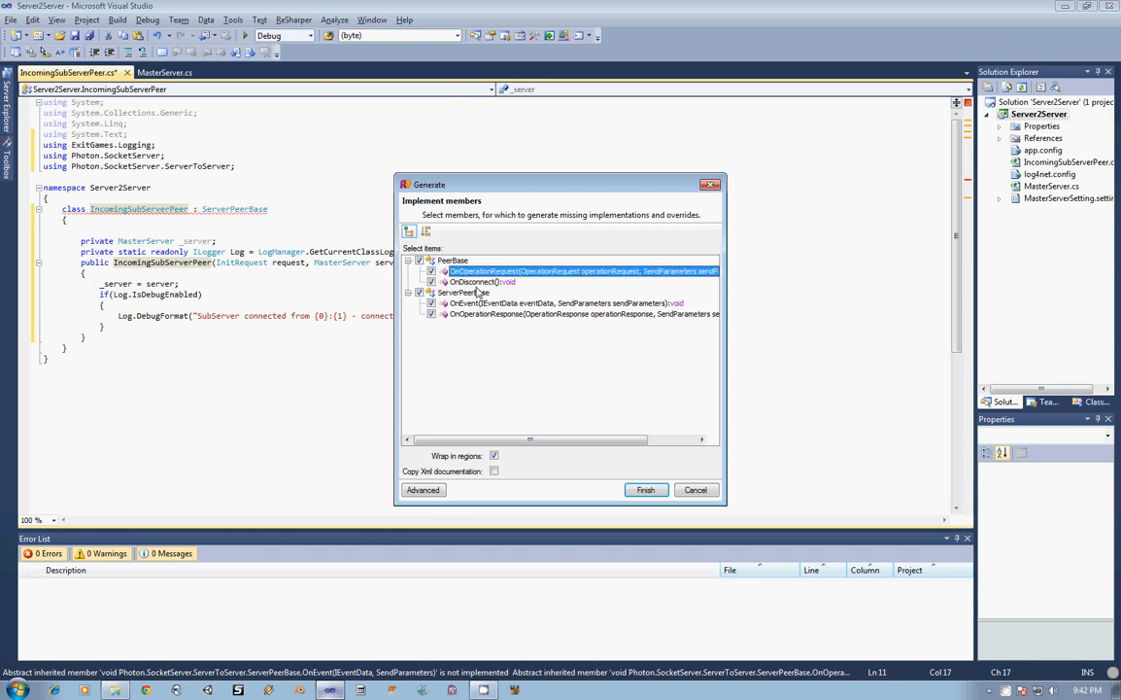
click(482, 281)
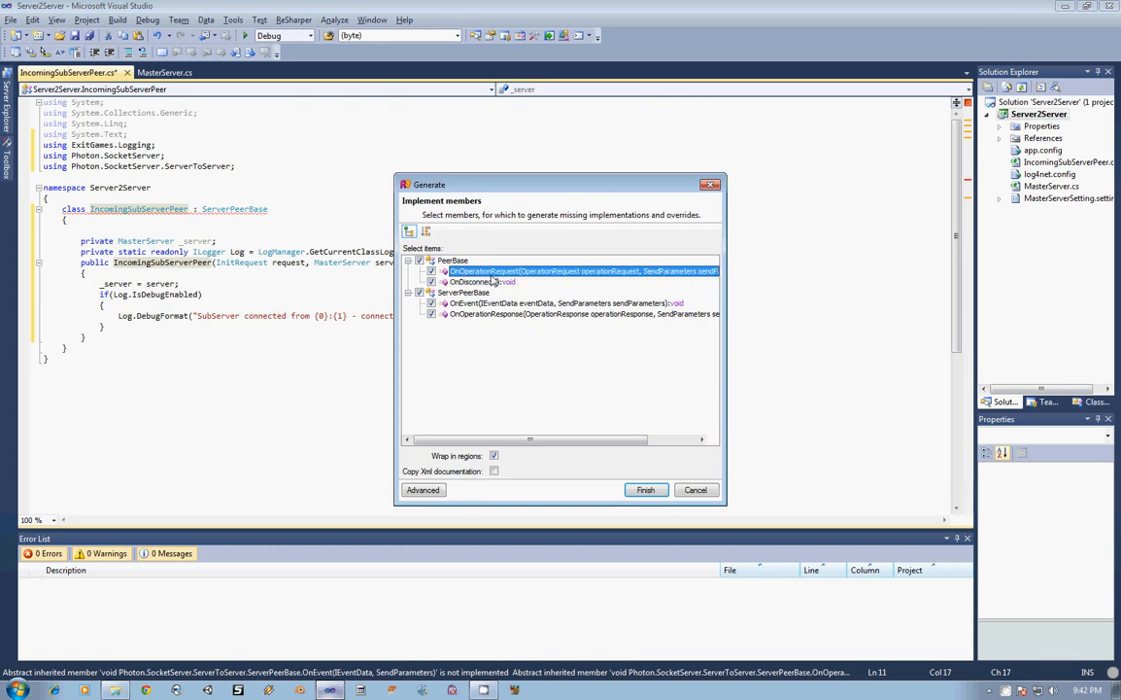
click(482, 281)
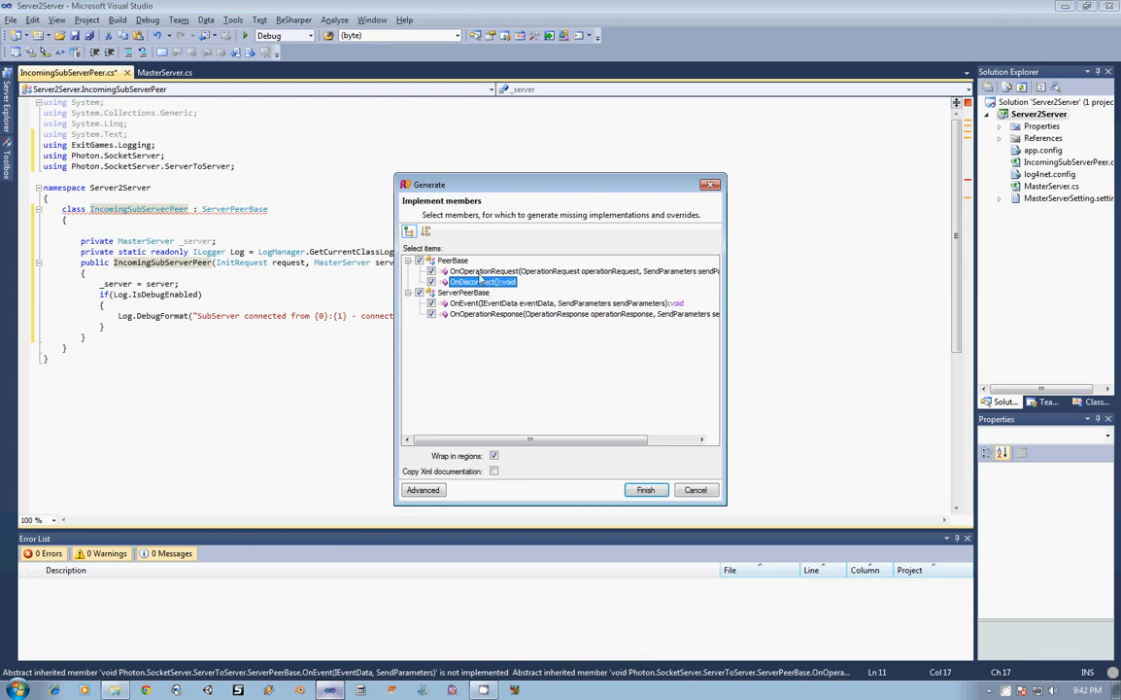
click(463, 291)
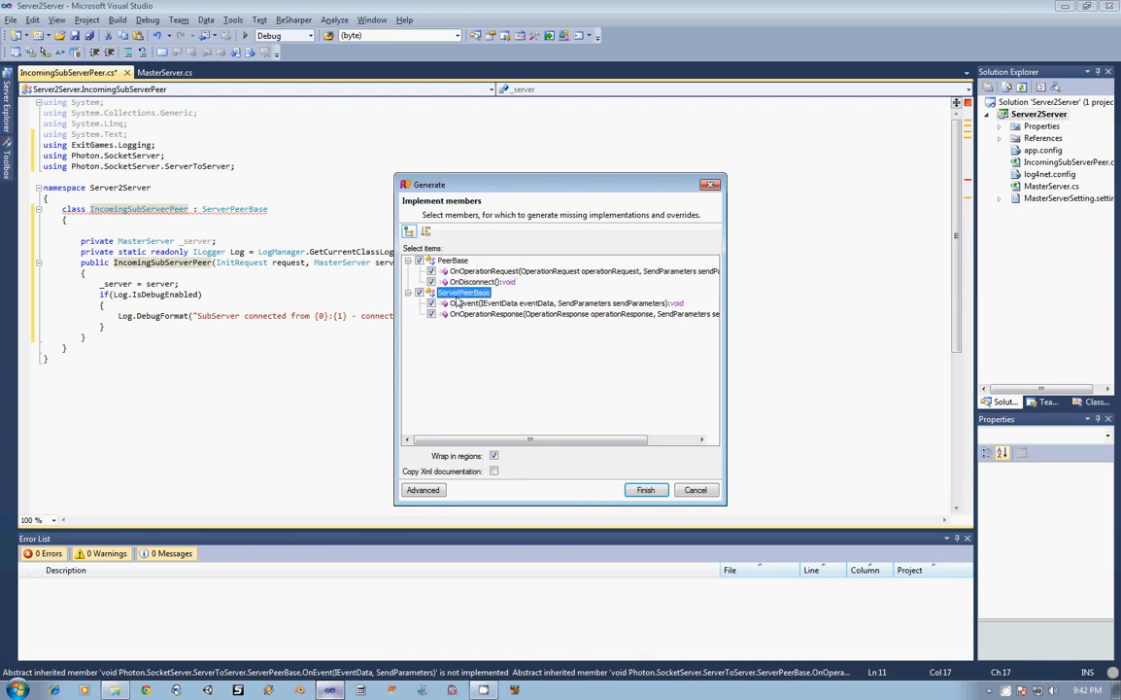
click(564, 303)
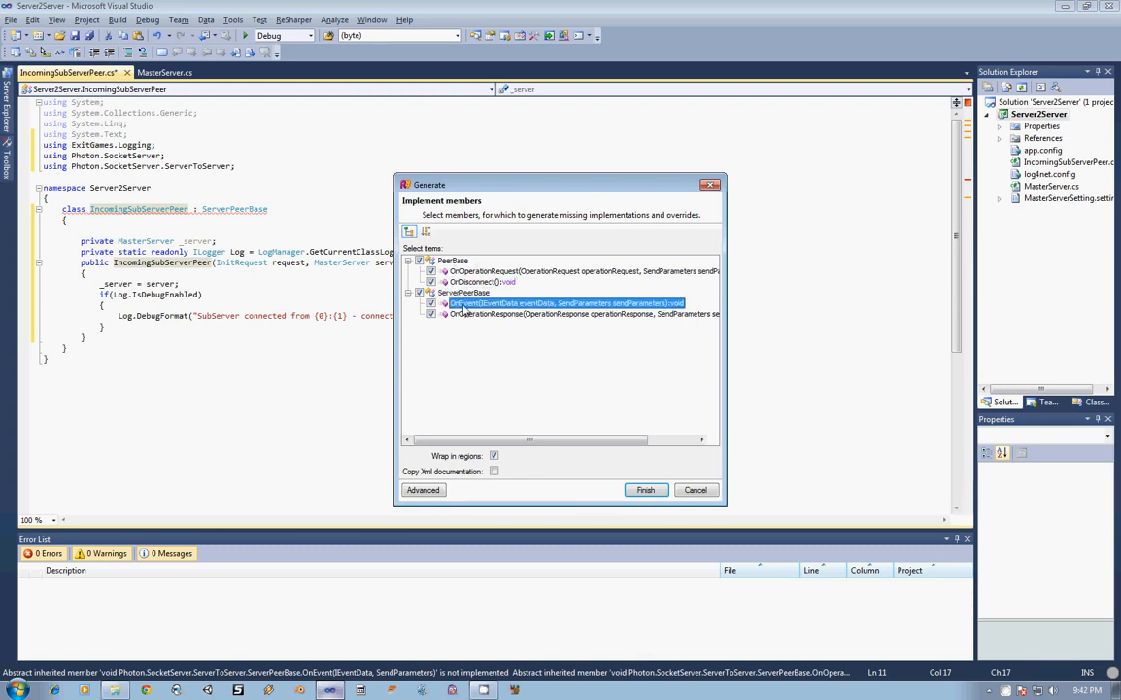
click(583, 315)
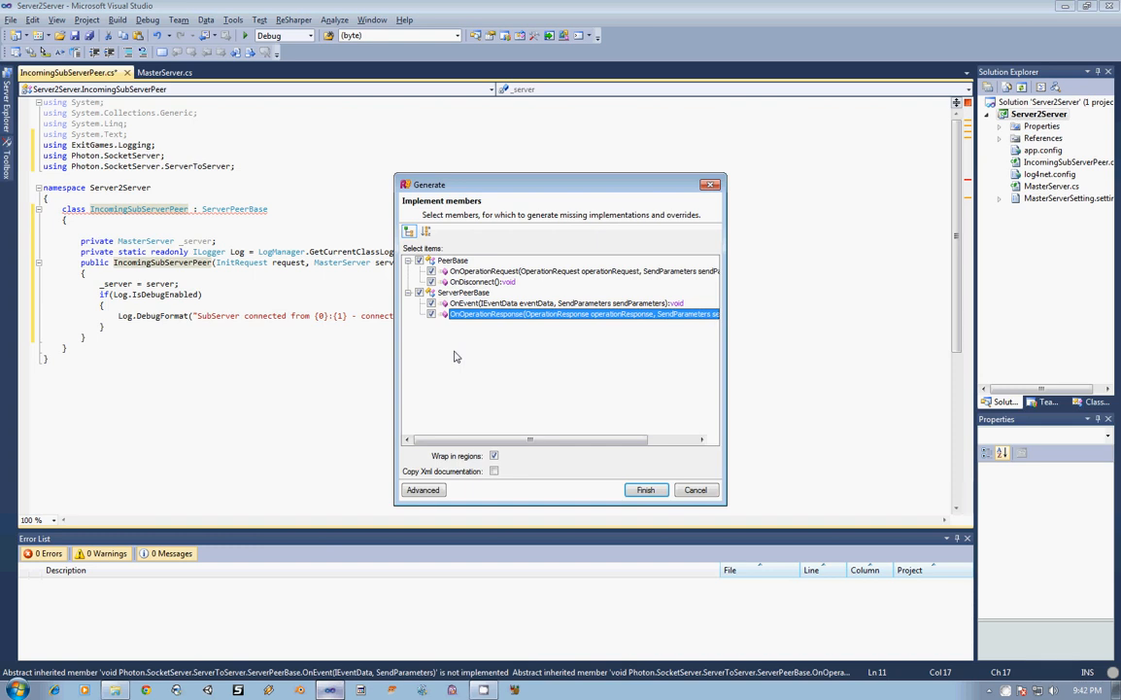
click(462, 292)
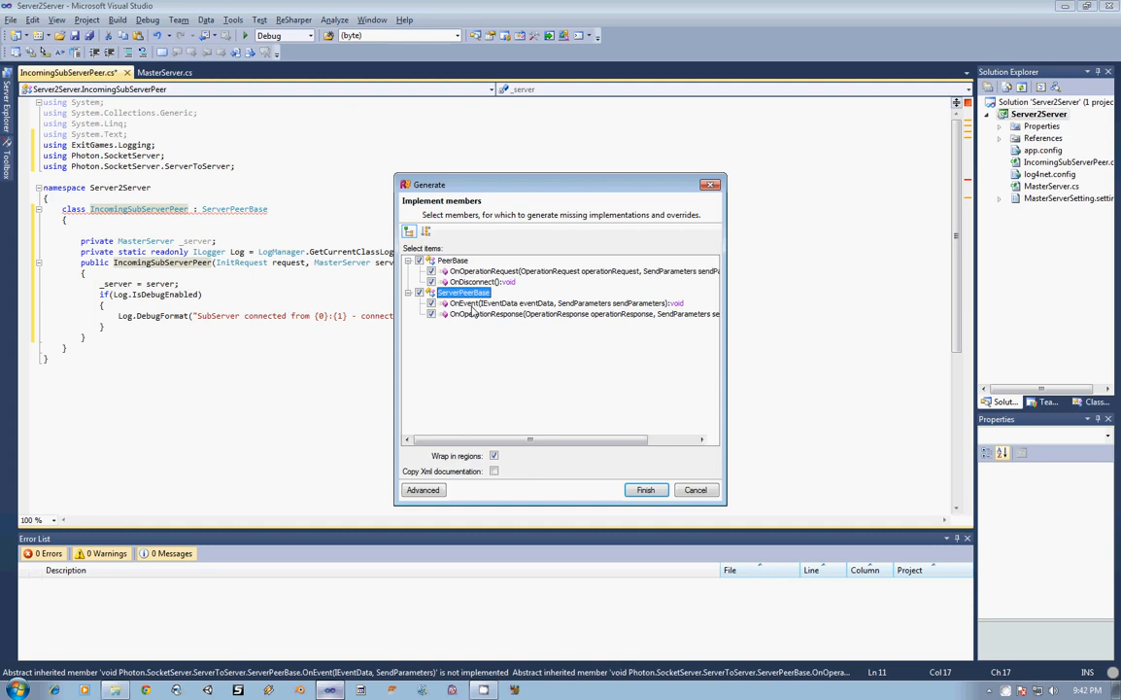
click(584, 315)
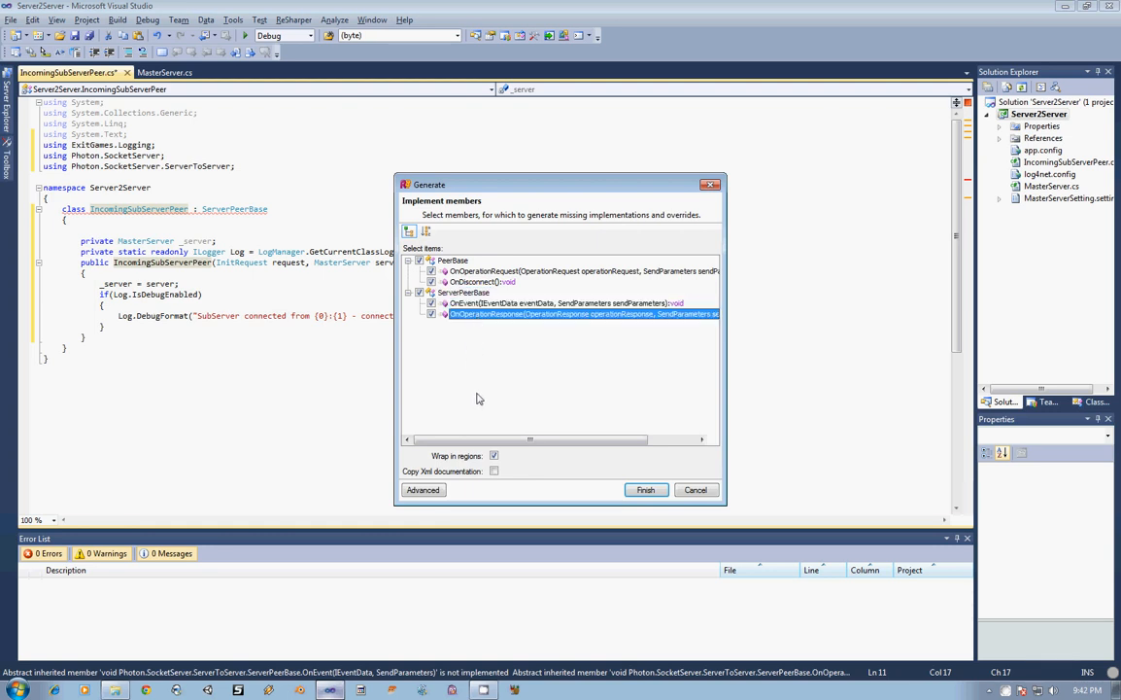
mouse_move(475, 403)
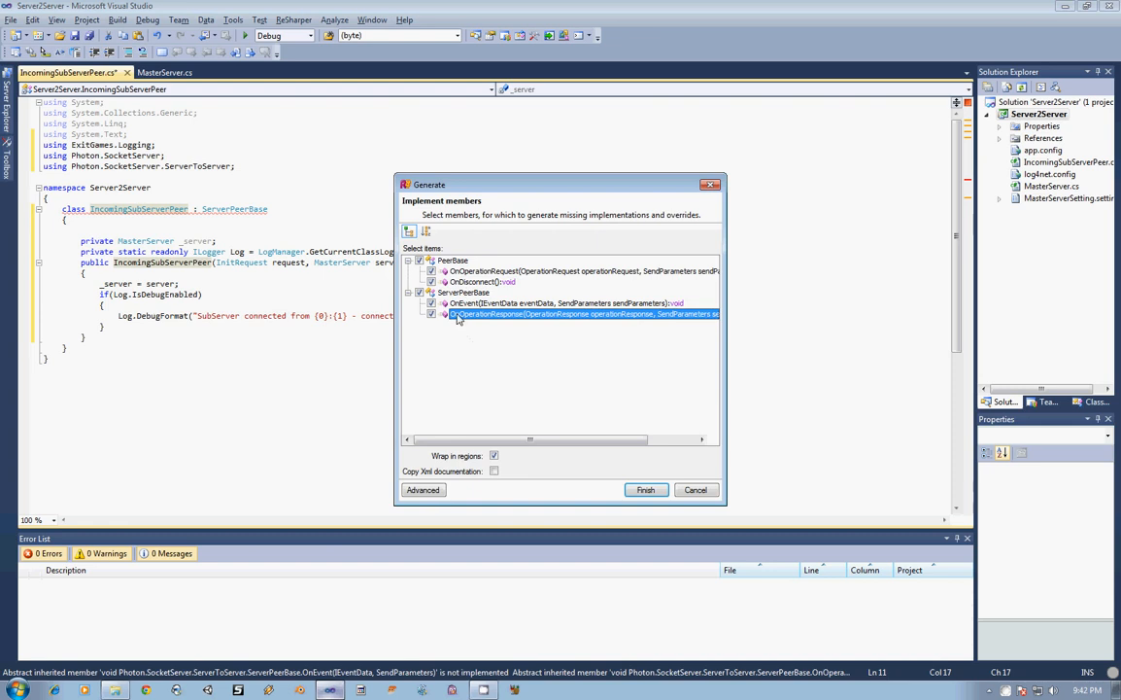
click(645, 489)
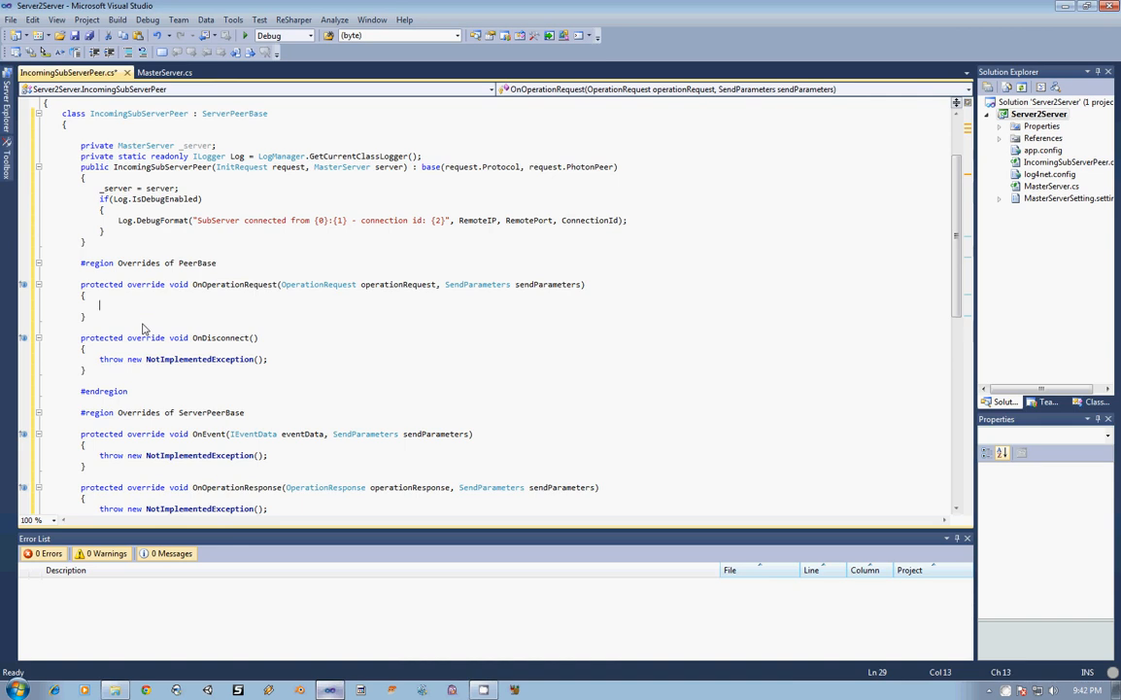
Make OnOperationRequest log "Received operation request from {0} - op code {1}" with ConnectionId and operationRequest.OperationCode when debug is enabled
text(if()
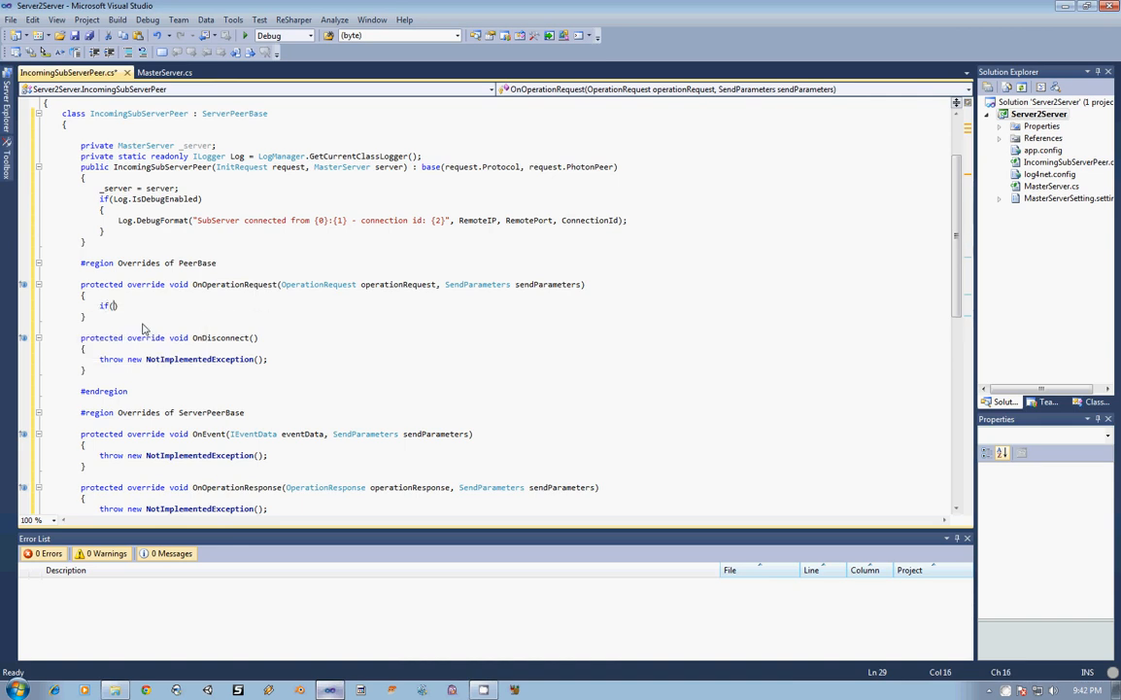
text(Log.IsDebugEnabled)
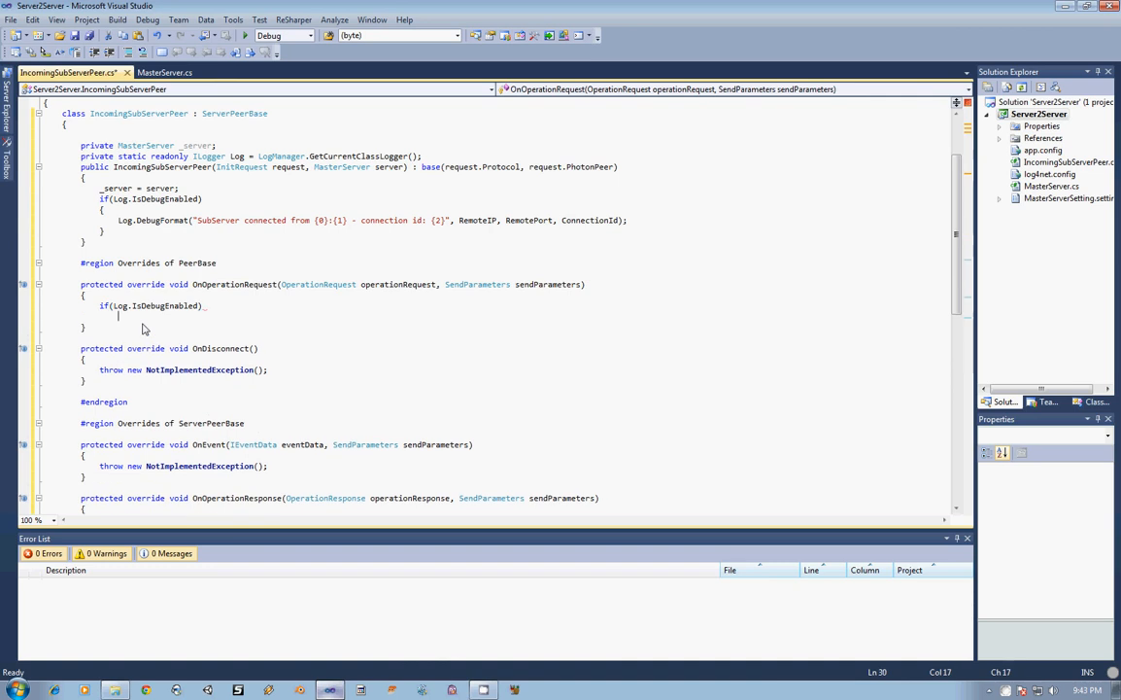
text(Log.DebugFormat();)
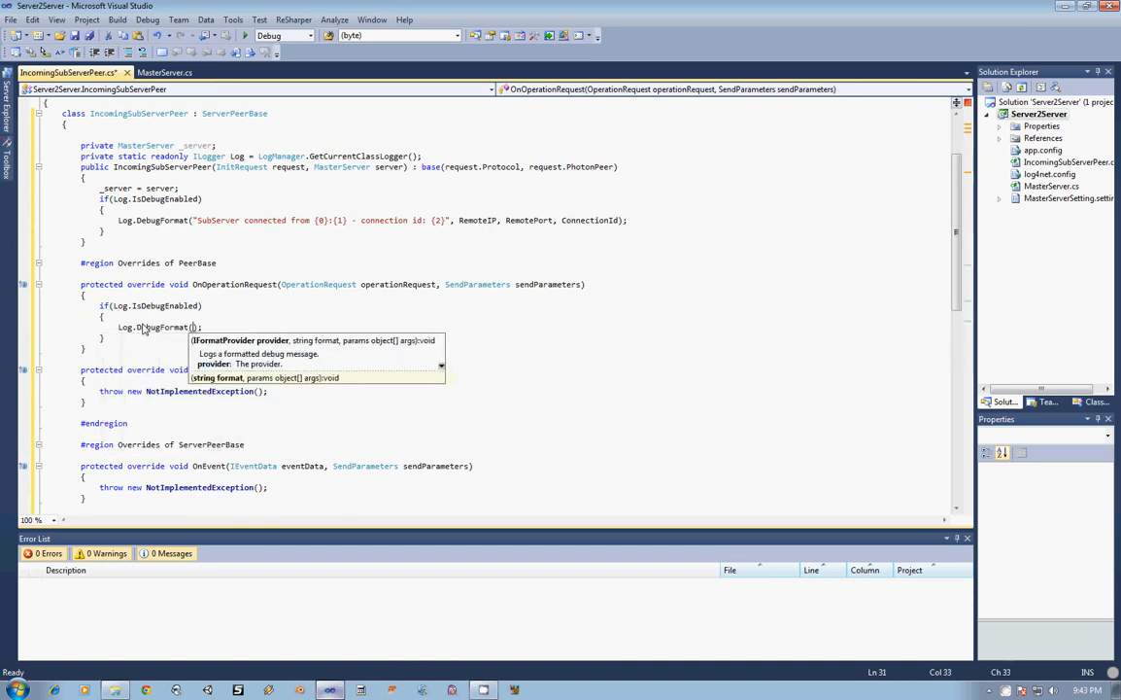
text(")
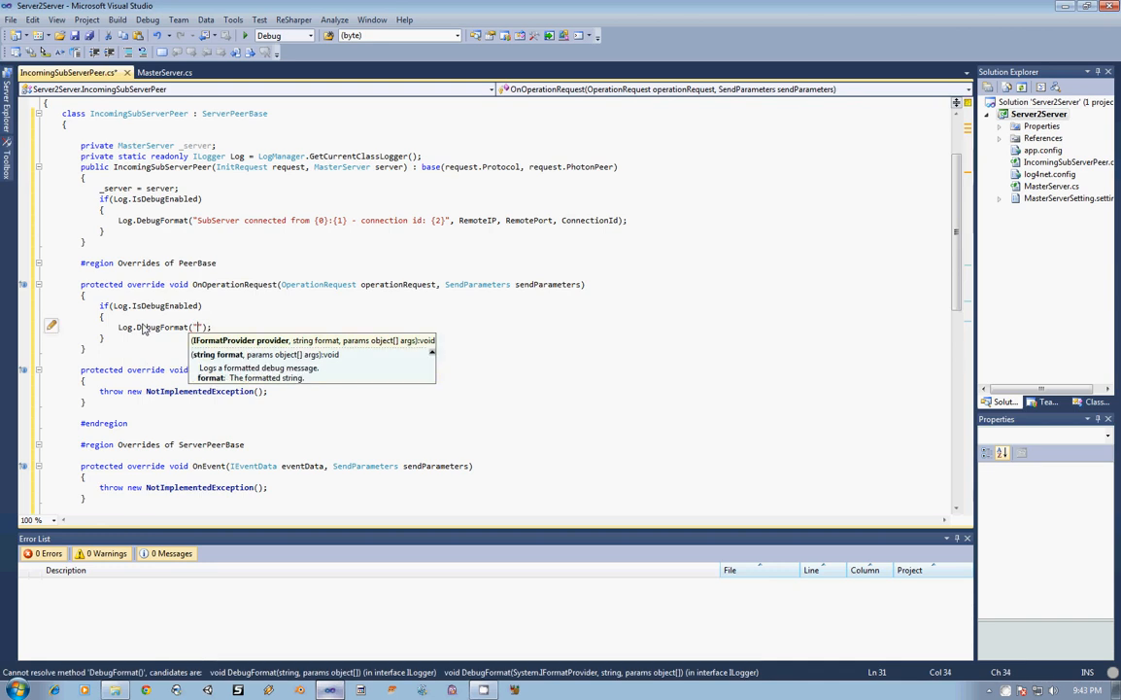
text(Received operation)
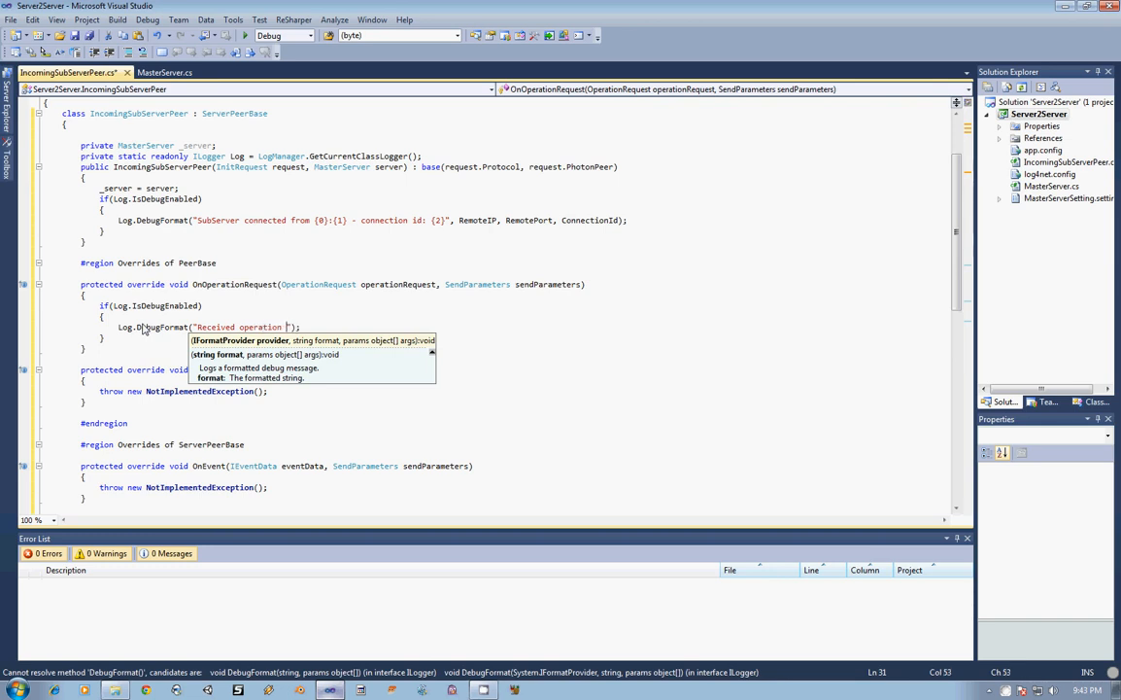
text(request)
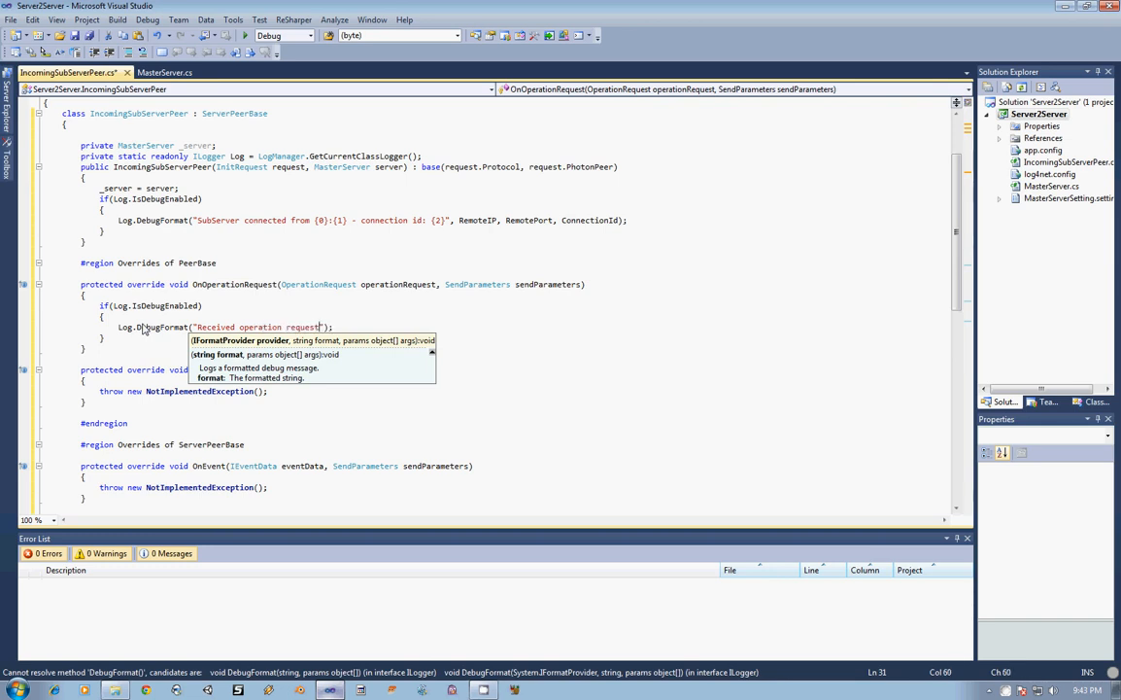
text(from {1})
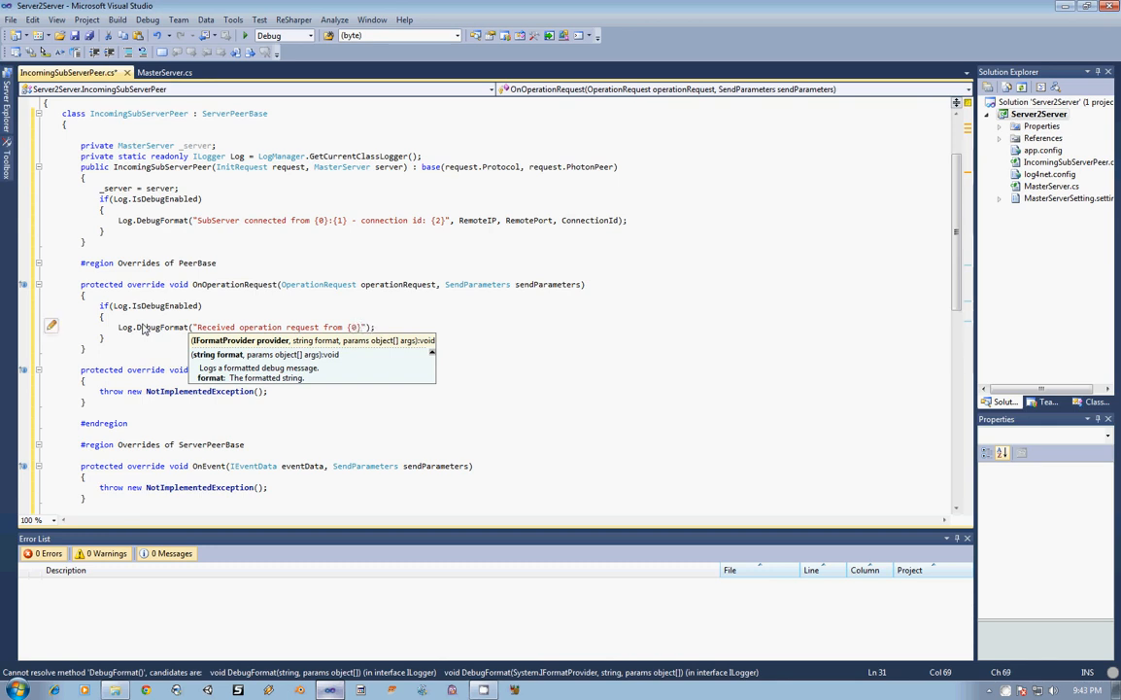
text(- op code {1)
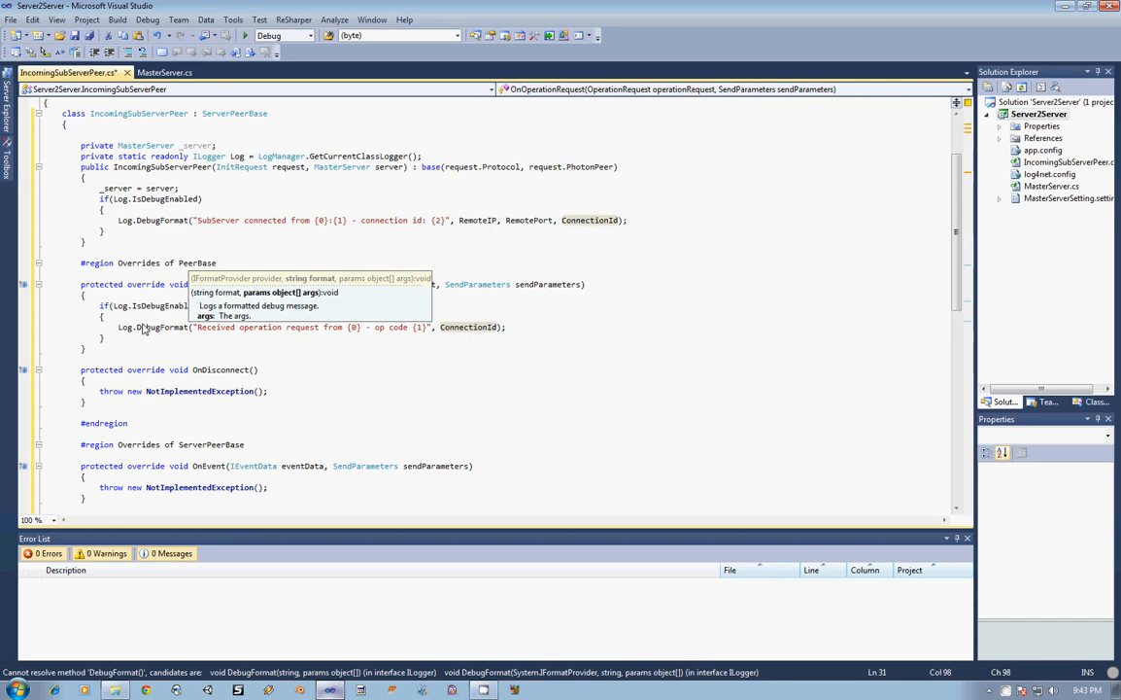
text(req)
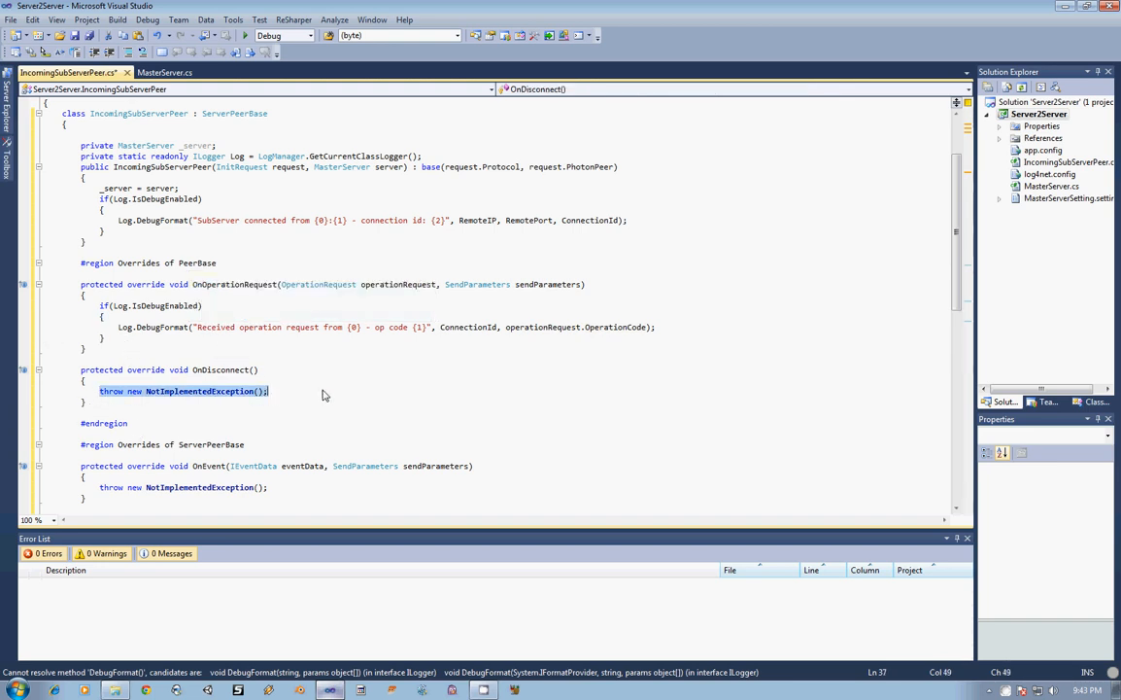
mouse_move(350, 396)
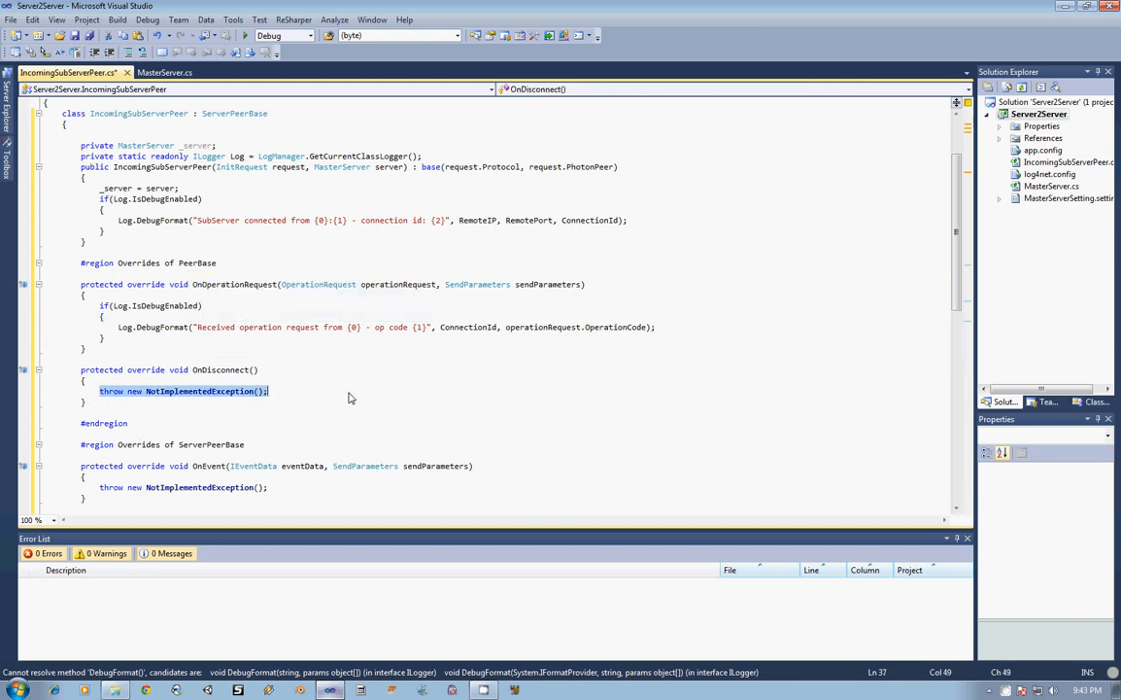
Make OnDisconnect log "Connection from Sub Server {0} terminated" with ConnectionId when debug is enabled
text(if(l)
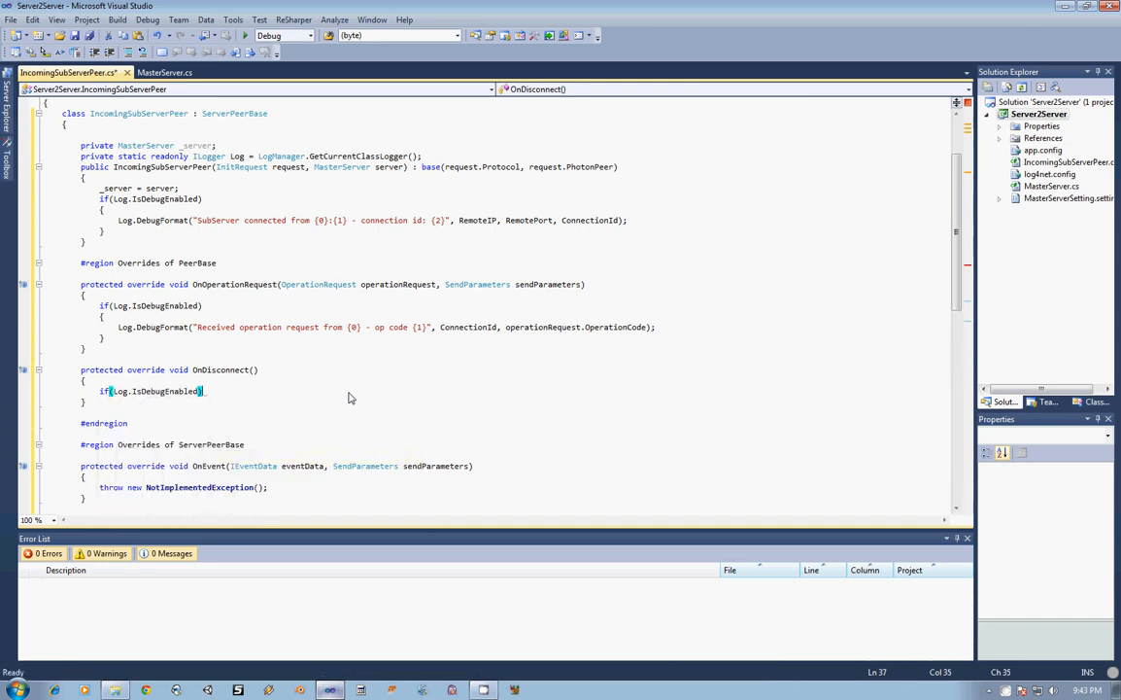
text(Log.DebugFormat();)
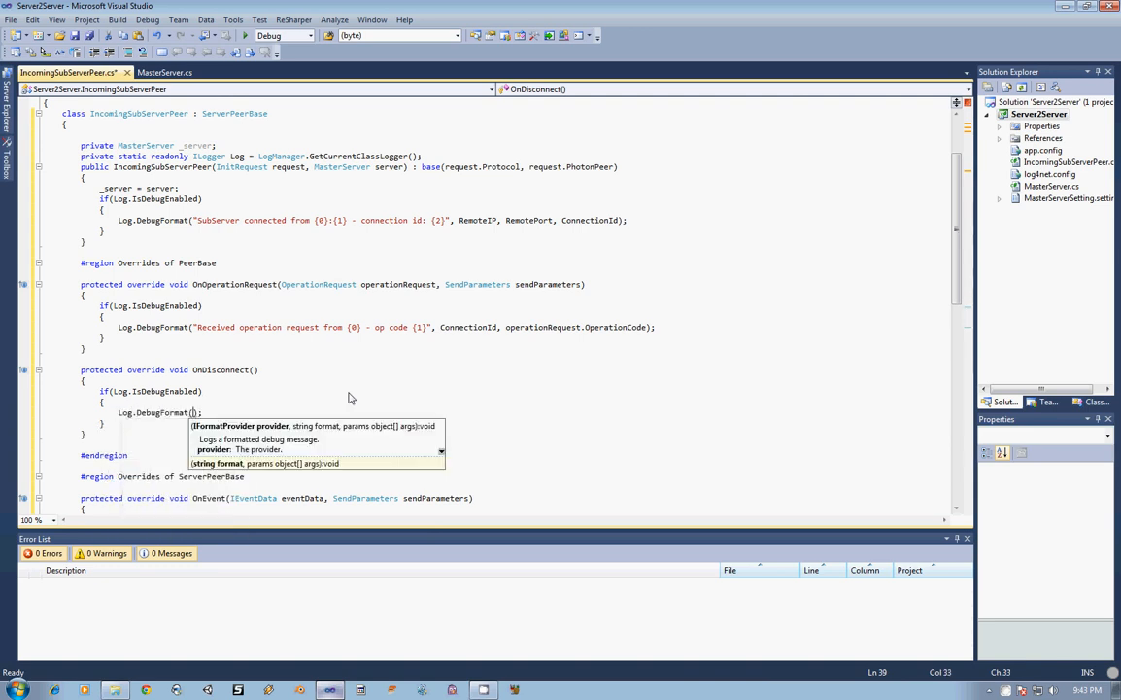
text(Connection from {1")
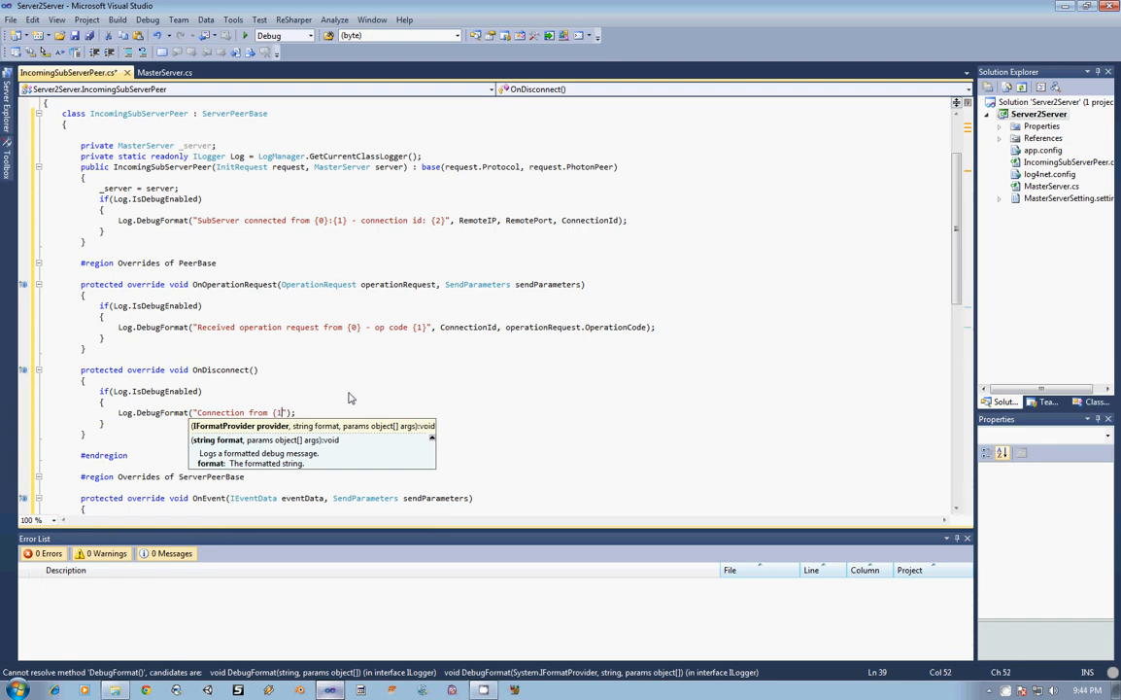
text(Sub Server)
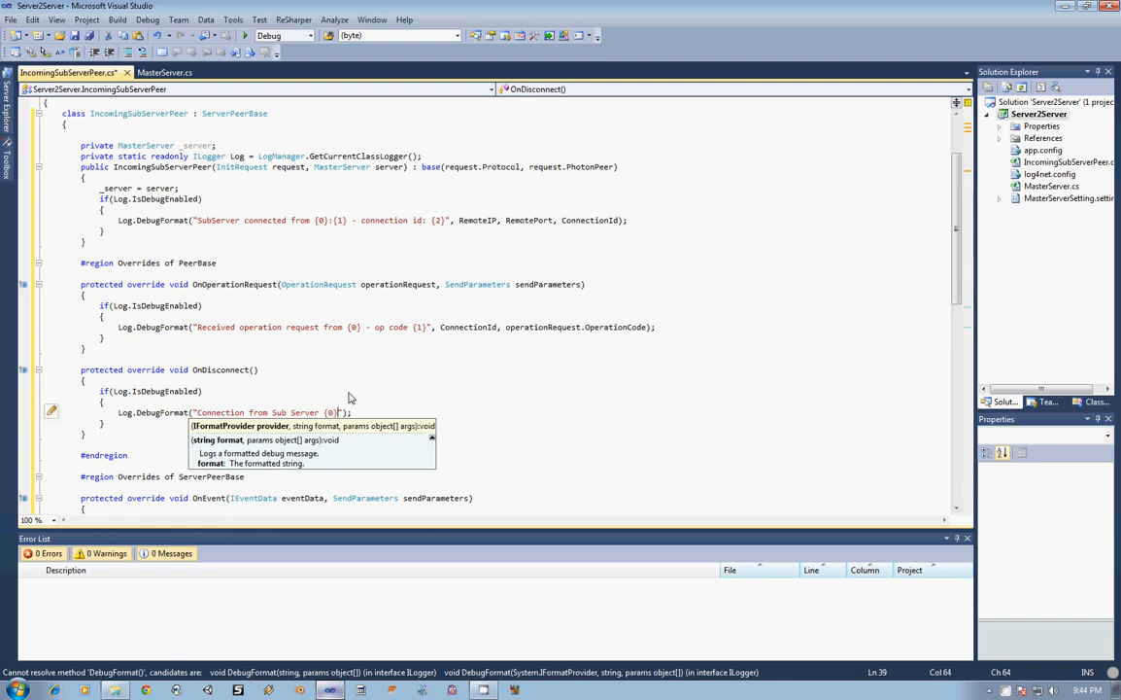
text(terminated)
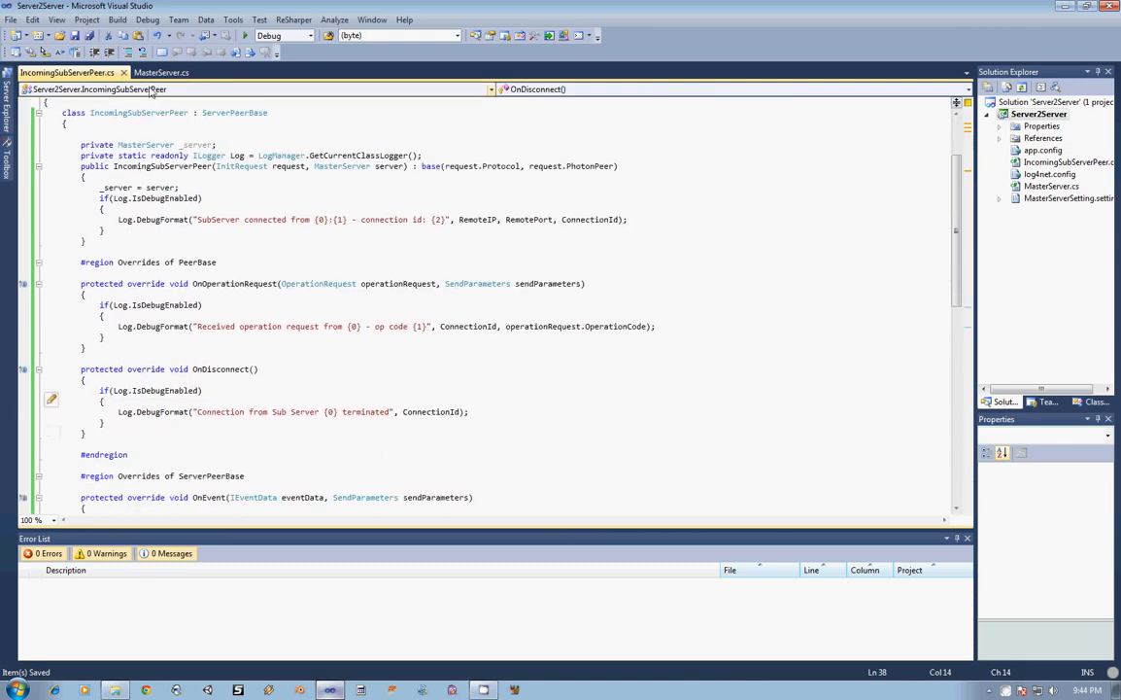
In MasterServer.CreatePeer's sub server branch, return new IncomingSubServerPeer(initRequest, this)
click(161, 72)
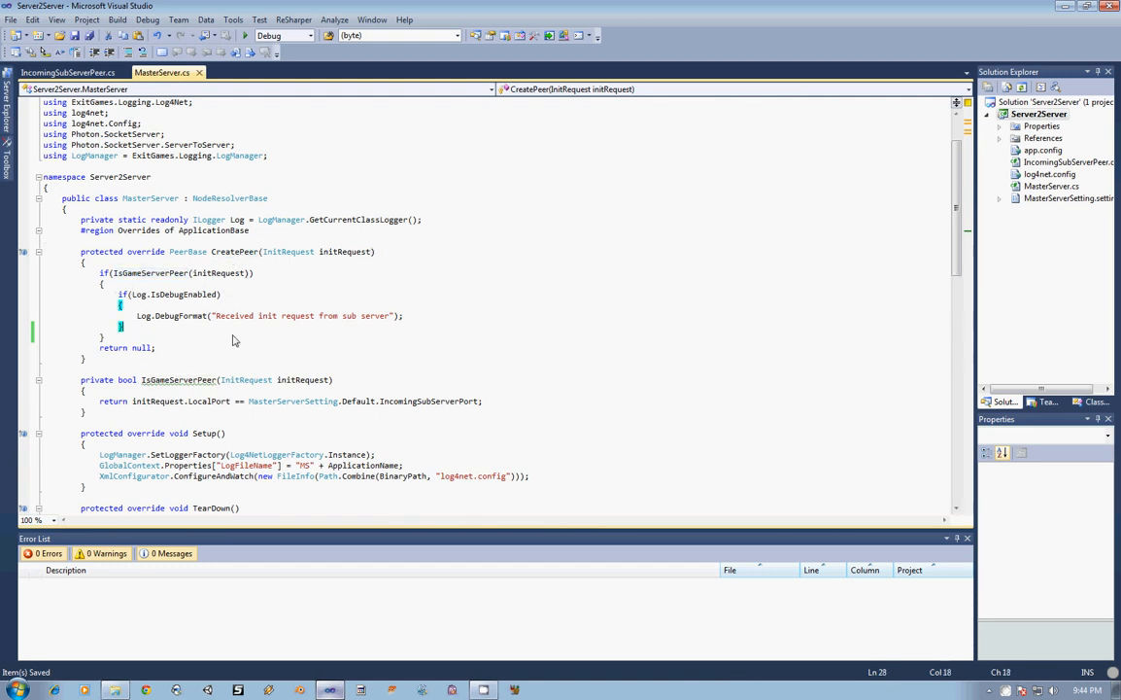
double_click(136, 272)
text(Sub)
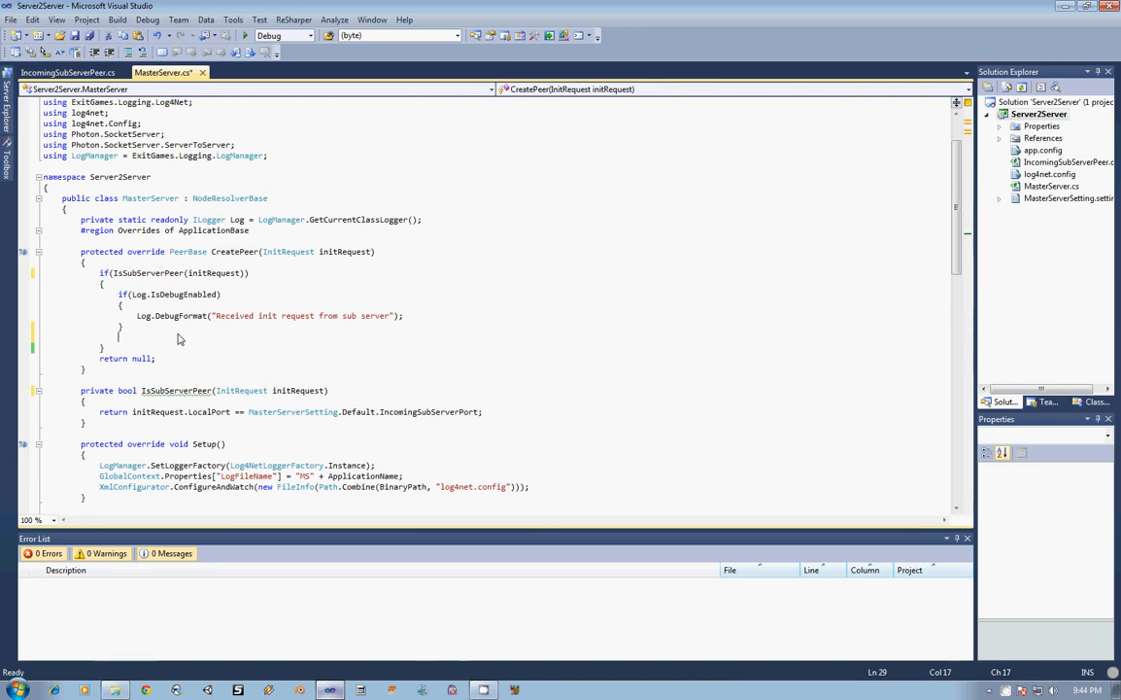
mouse_move(383, 409)
text(return new IncomingSubServerPeer(initRequest, this);)
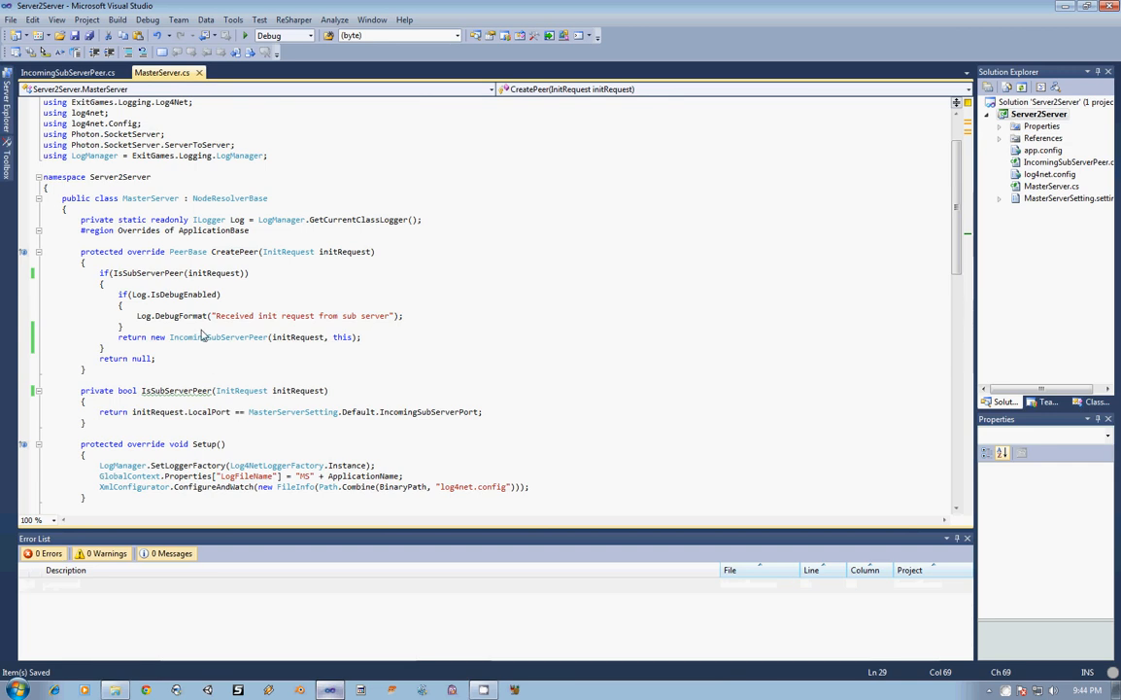
mouse_move(244, 315)
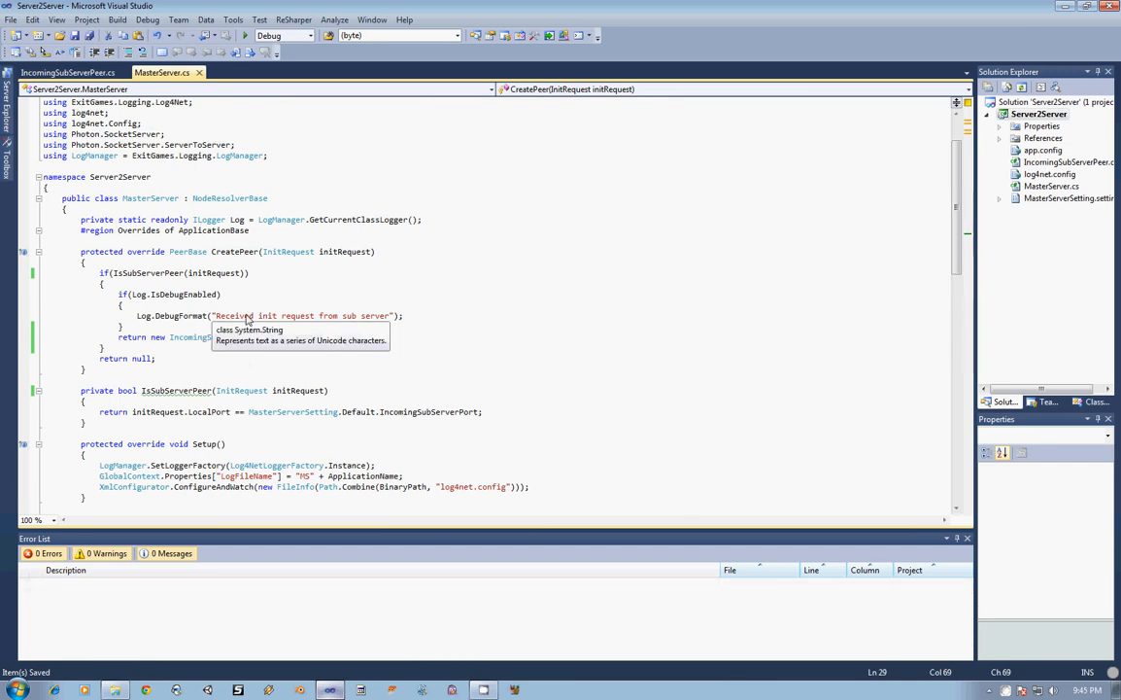
double_click(206, 412)
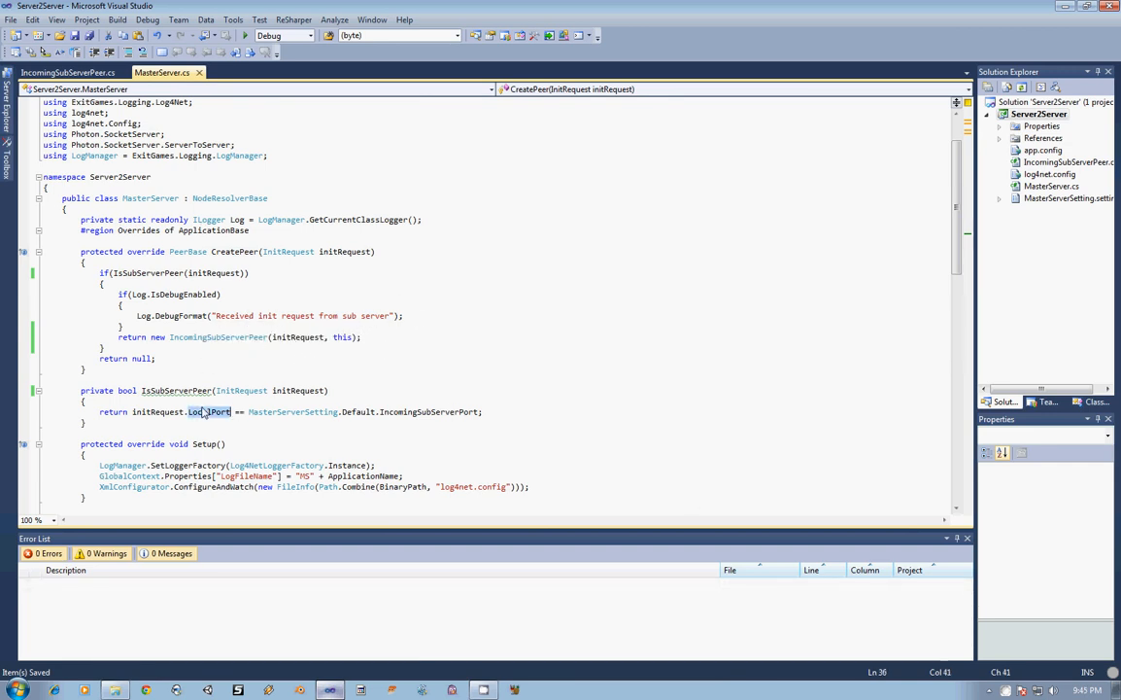
Return to IncomingSubServerPeer.cs and scroll through its logged overrides to review them
click(64, 72)
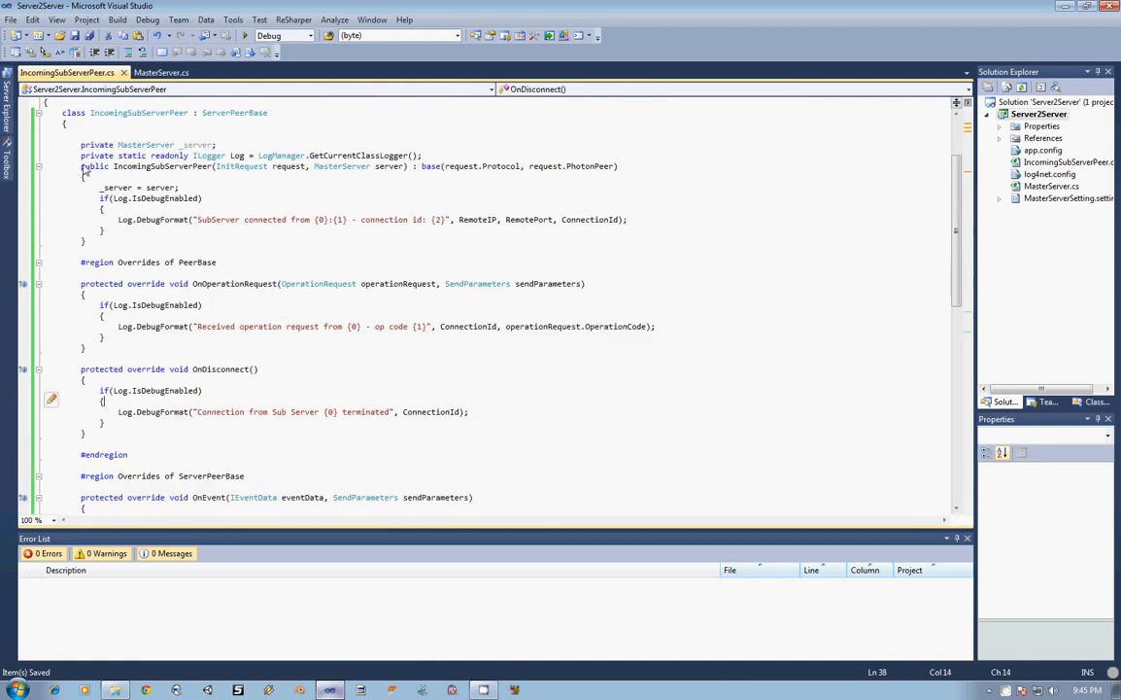
scroll(down, 3)
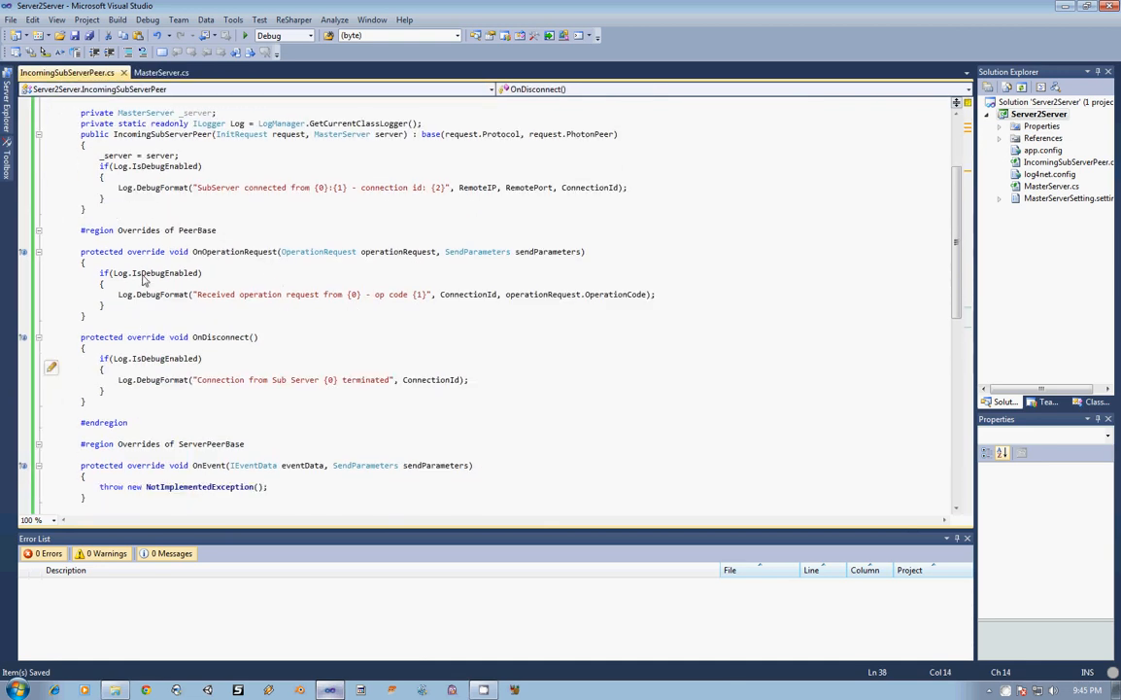
scroll(up, 3)
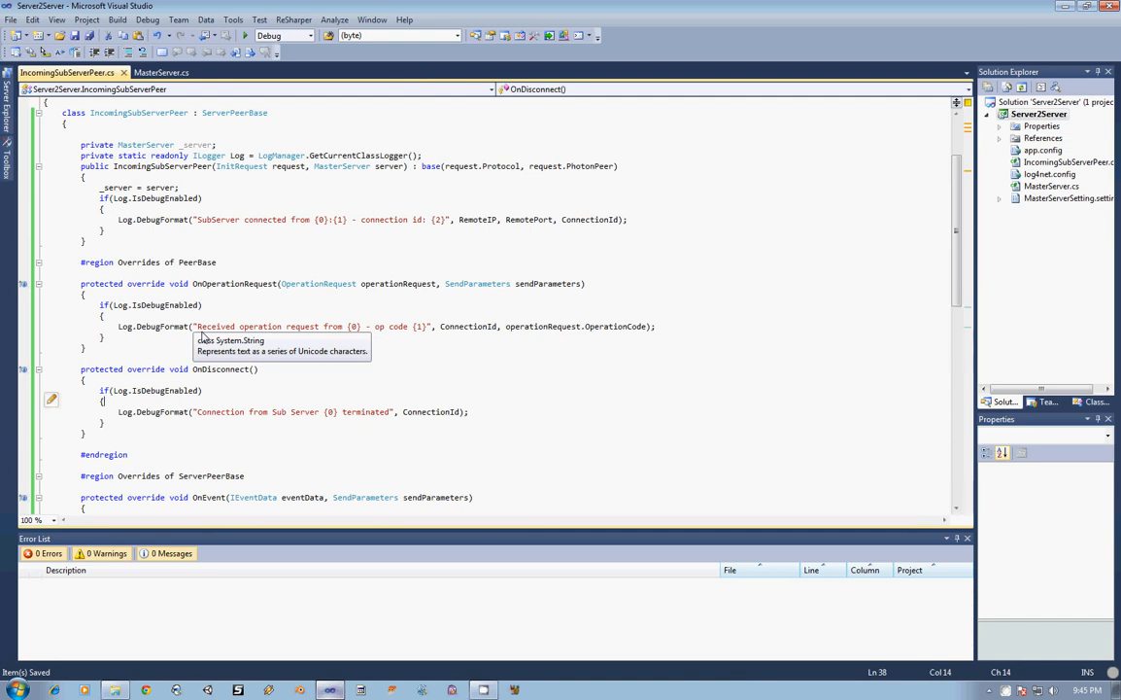
mouse_move(218, 346)
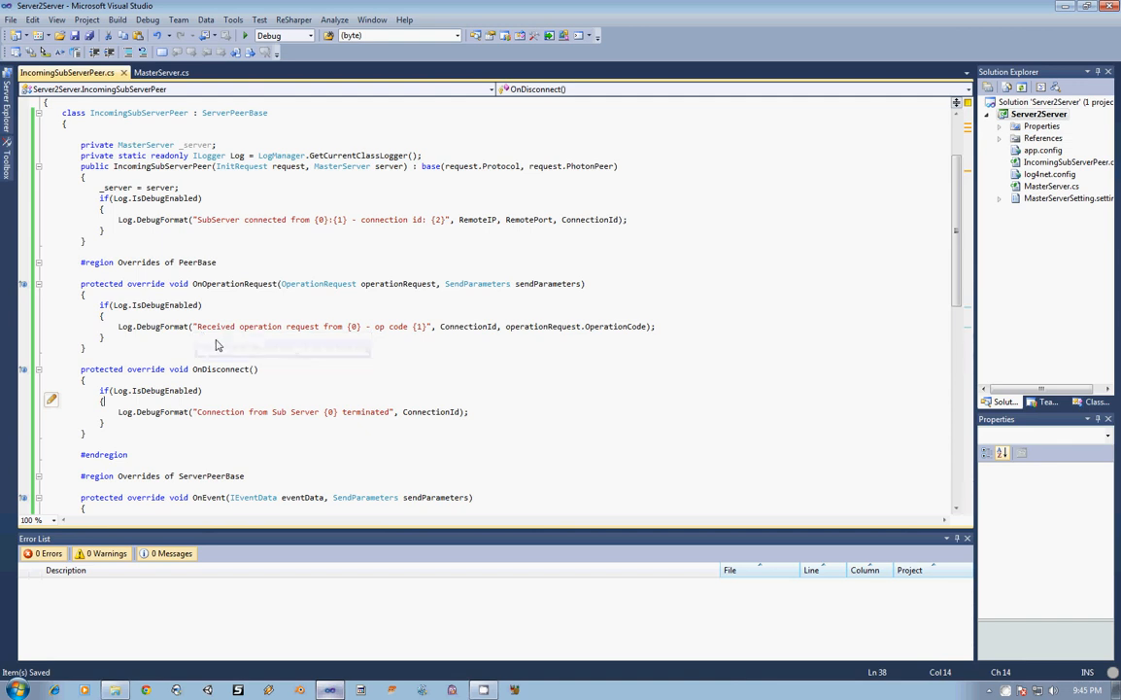